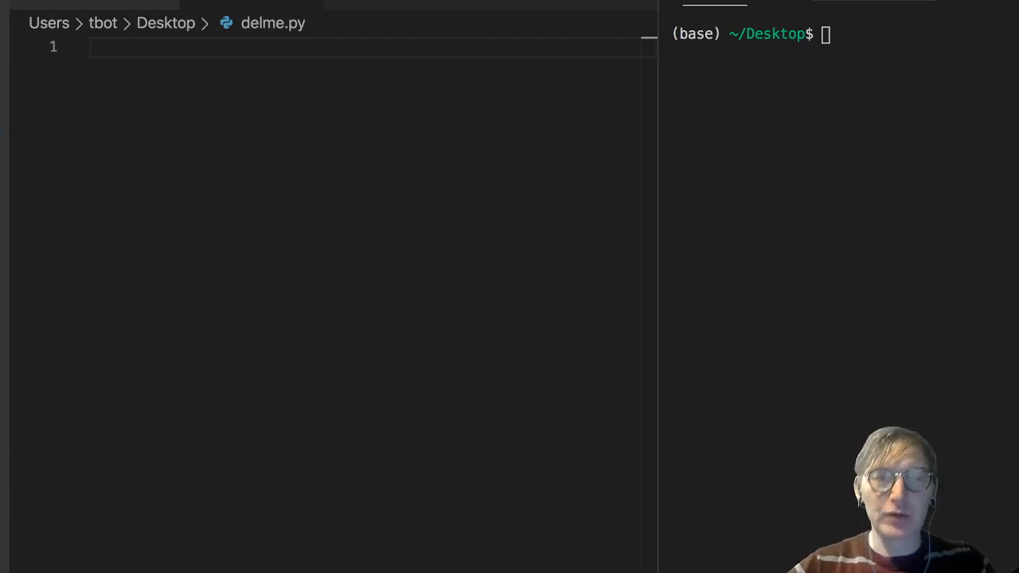
- Write delme.py to import choice and print choice(['duck', False, 37])
text(f)
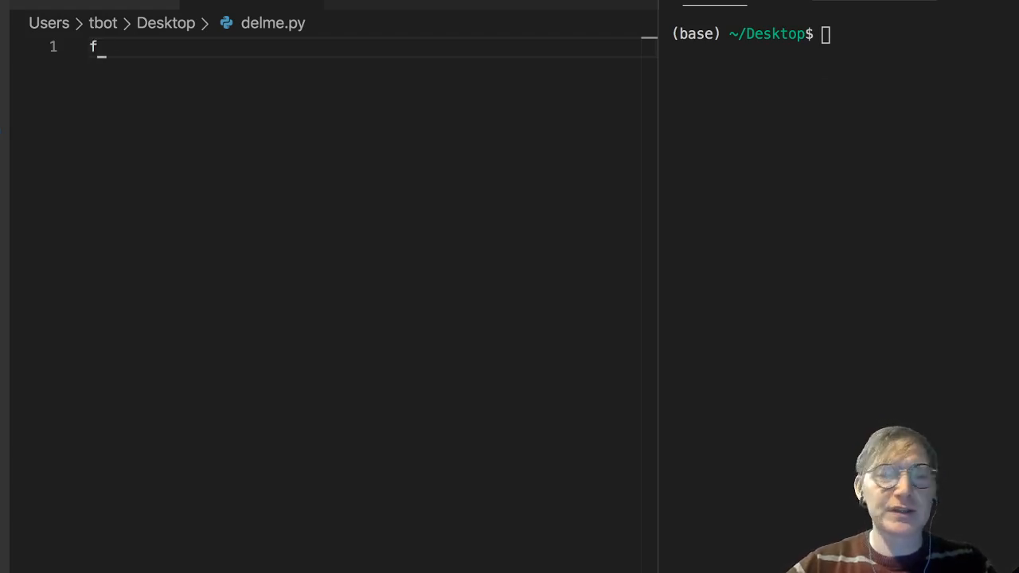
text(rom random impo)
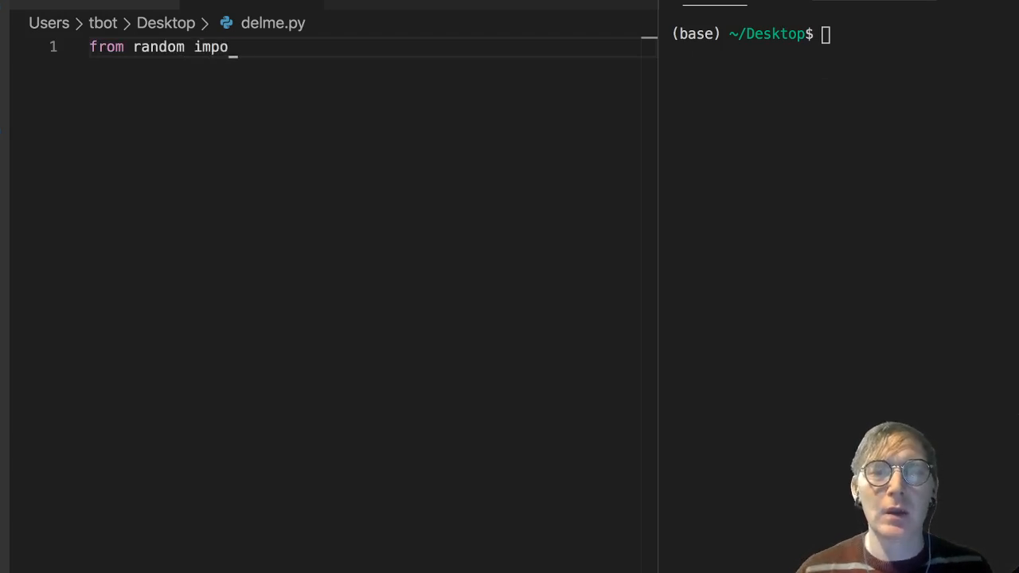
text(rt choice)
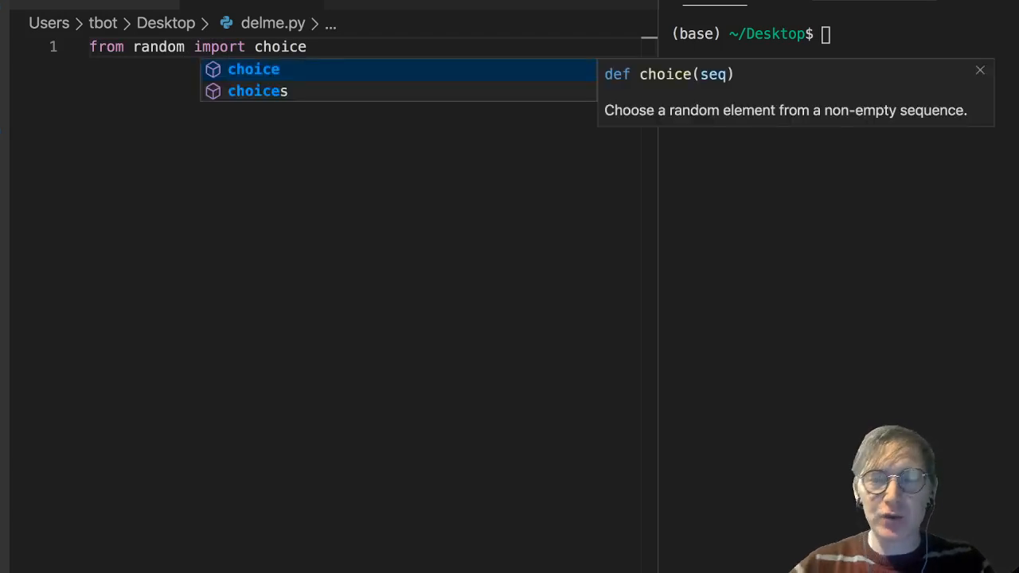
key(Enter)
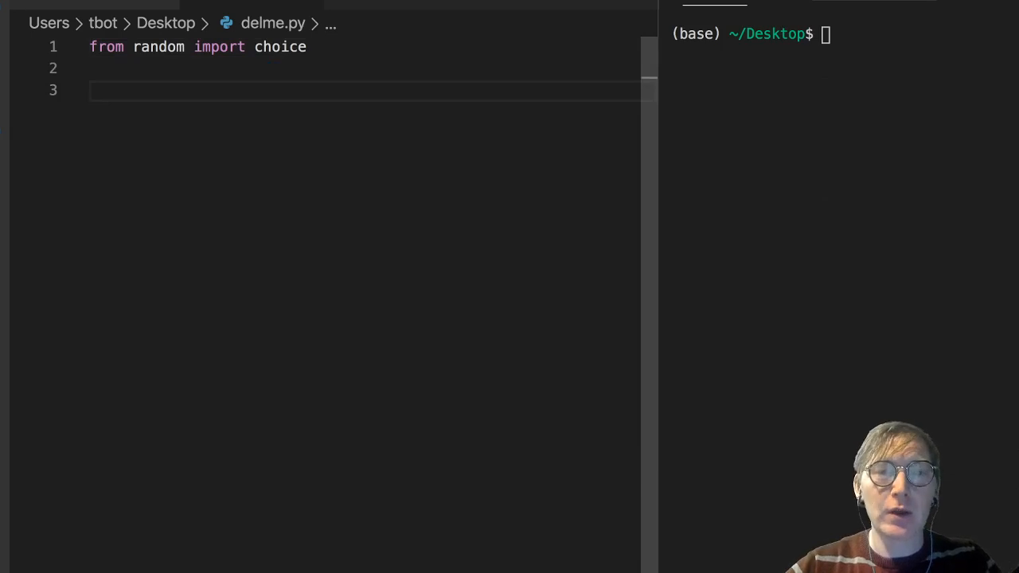
text(print)
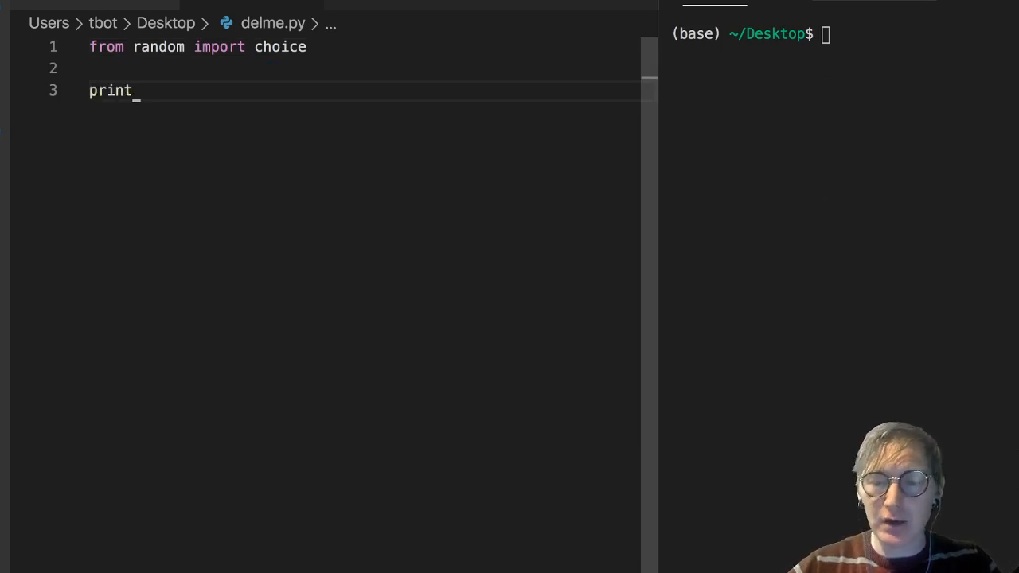
text((choice))
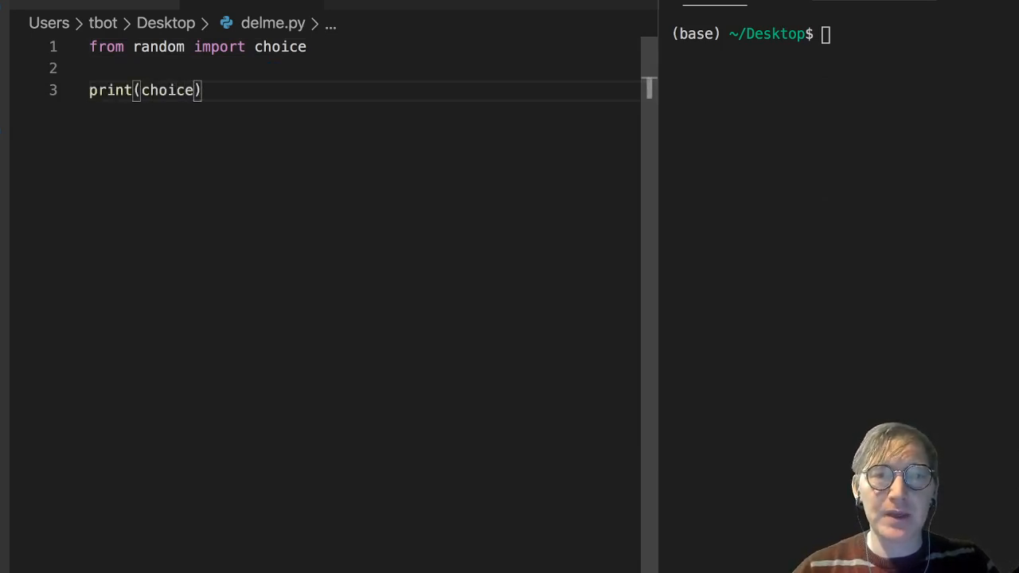
text([])
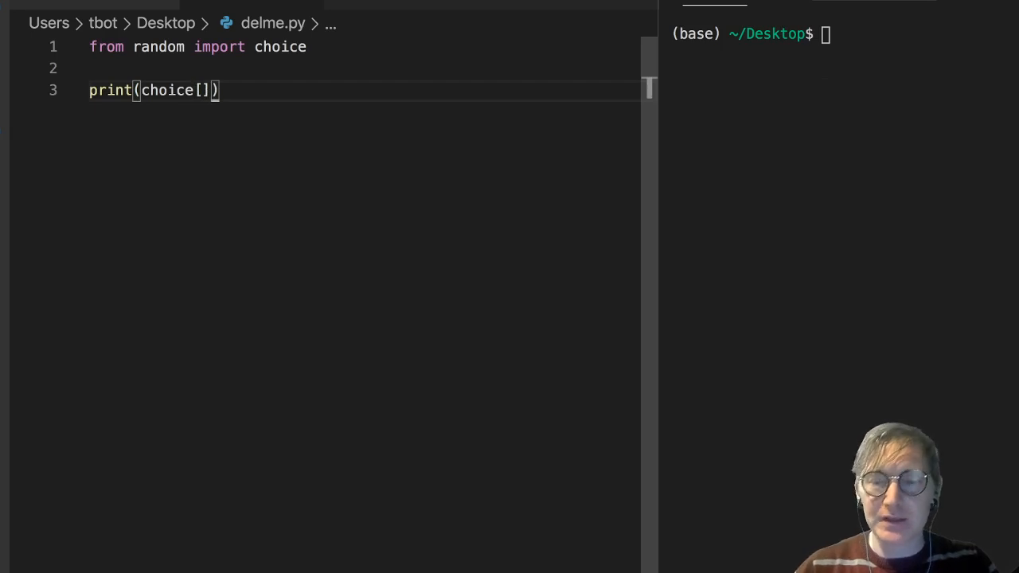
text(()
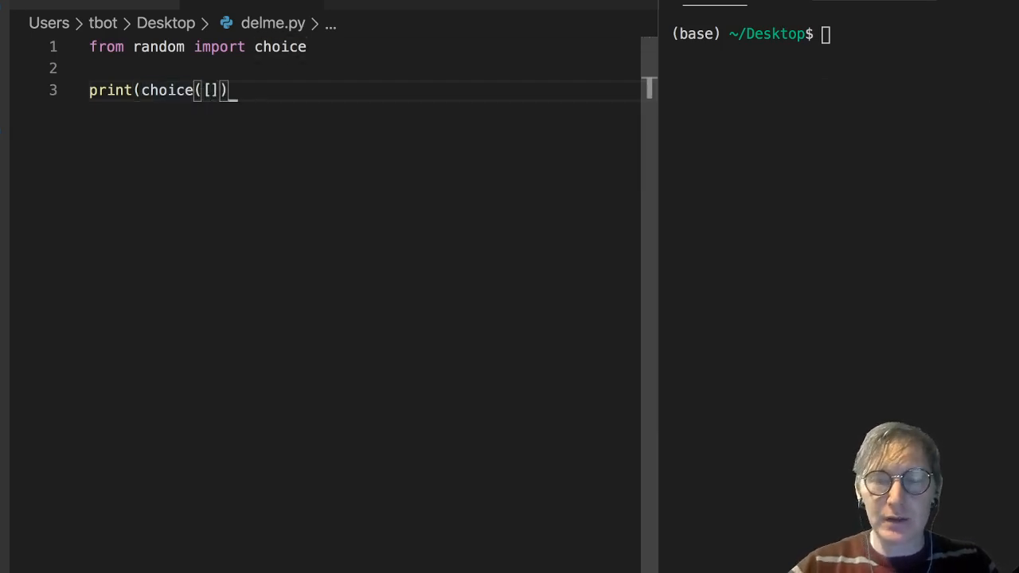
text('')
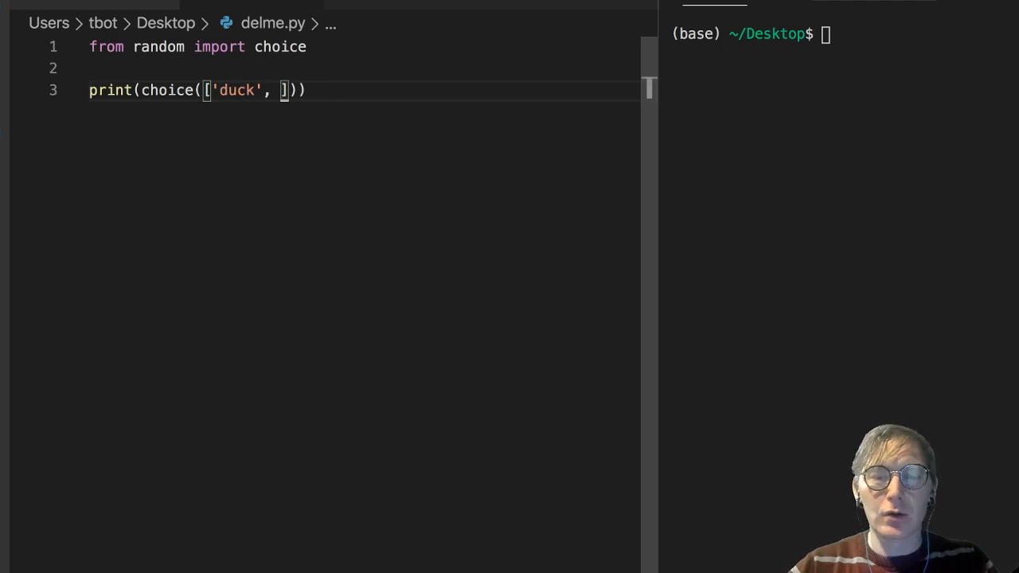
text(False,)
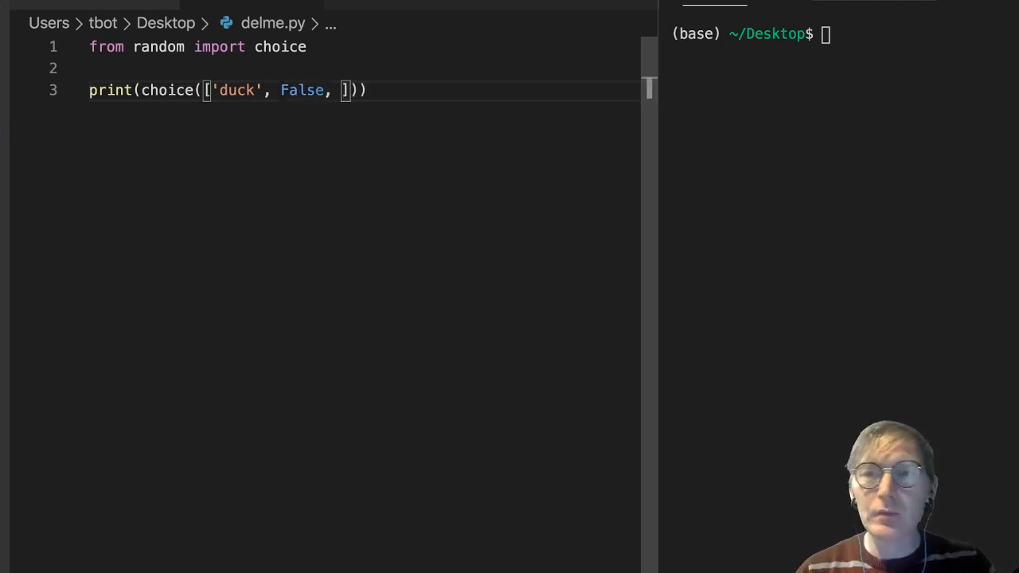
text(37)
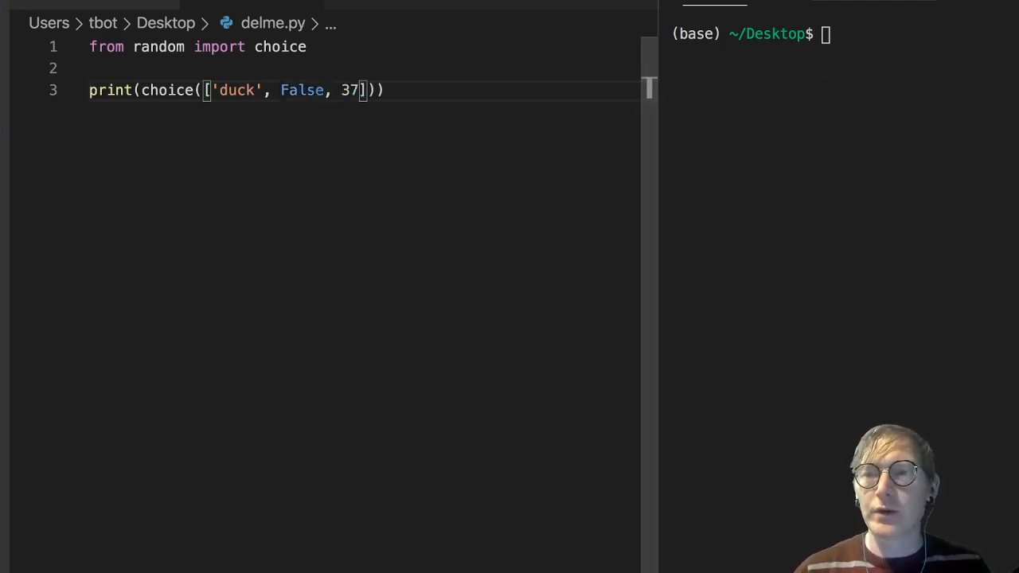
- Run 'python delme.py' three times in the terminal to see varying picks
text(python delme.py)
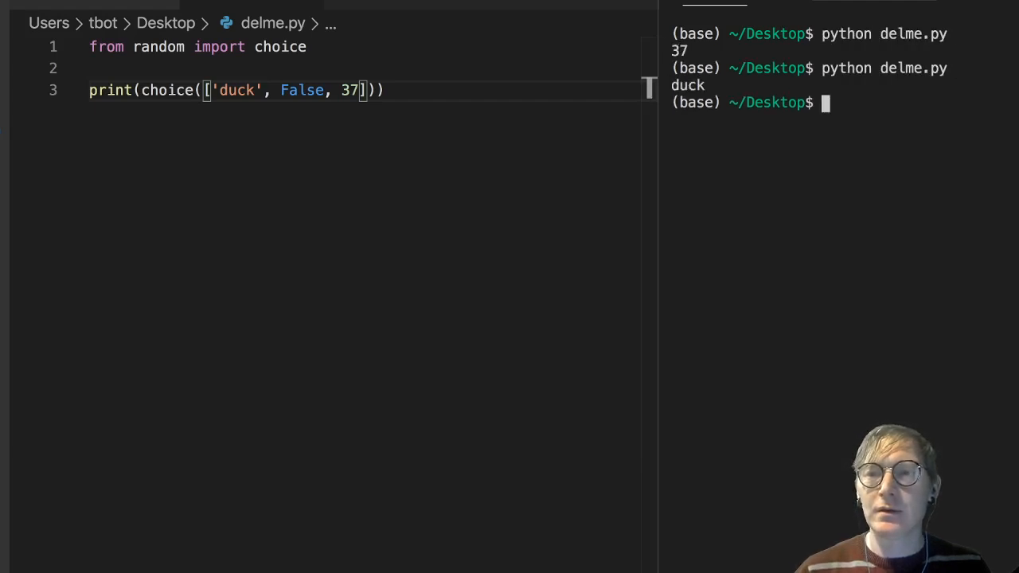
text(python delme.py)
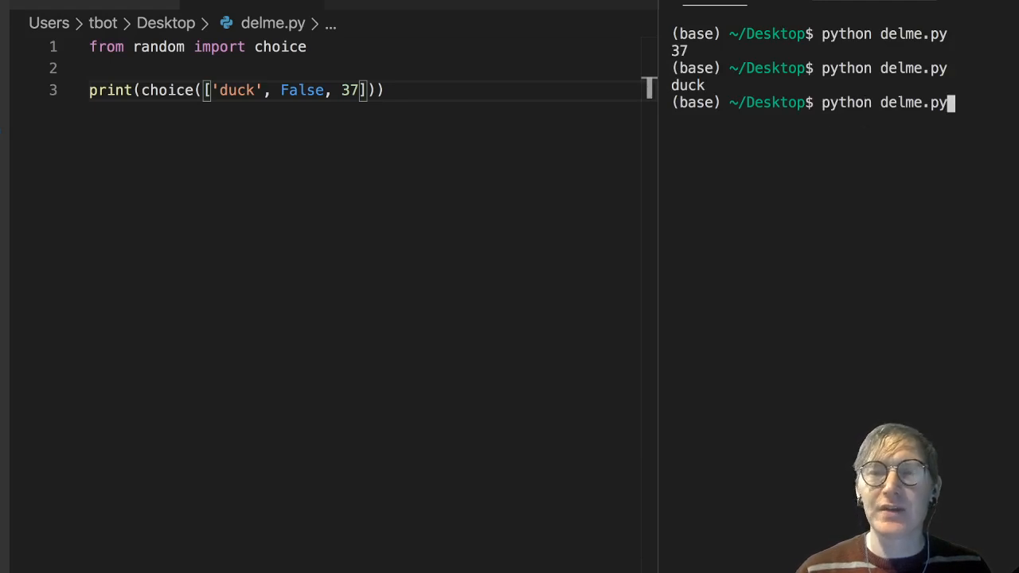
key(Return)
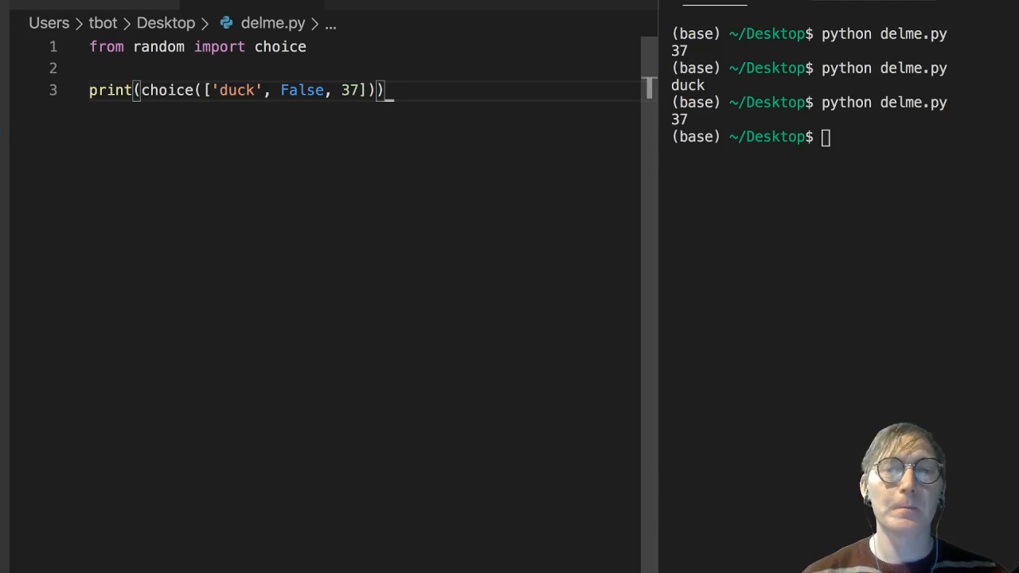
- Remove the print line and define an empty get_binary() function header
key(ctrl+shift+k)
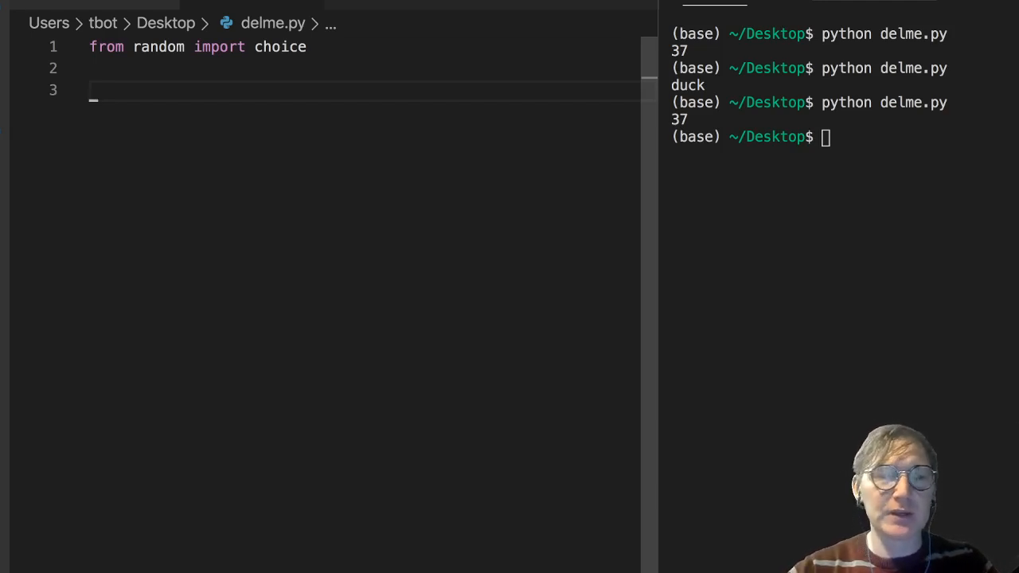
text(def)
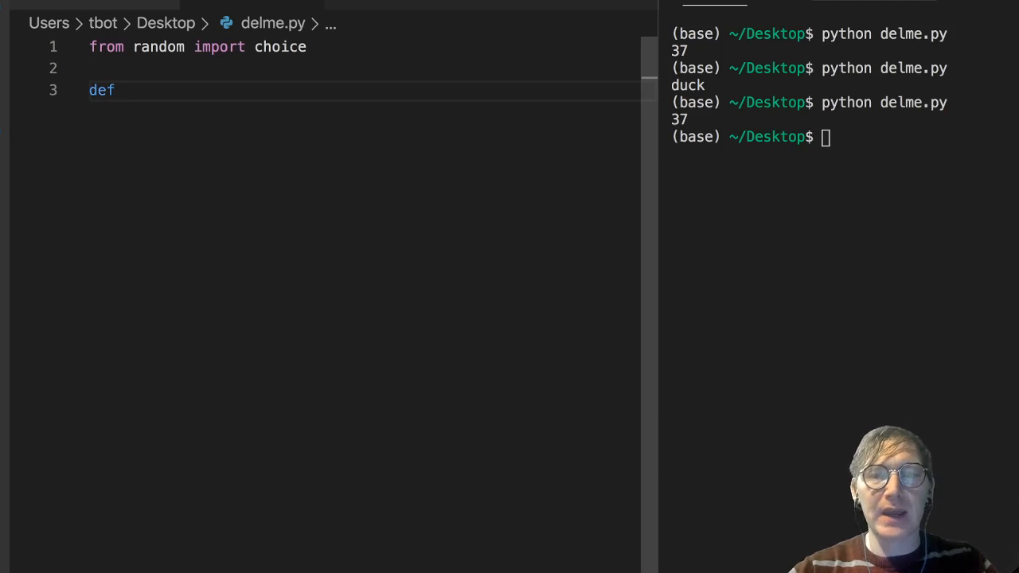
text(get)
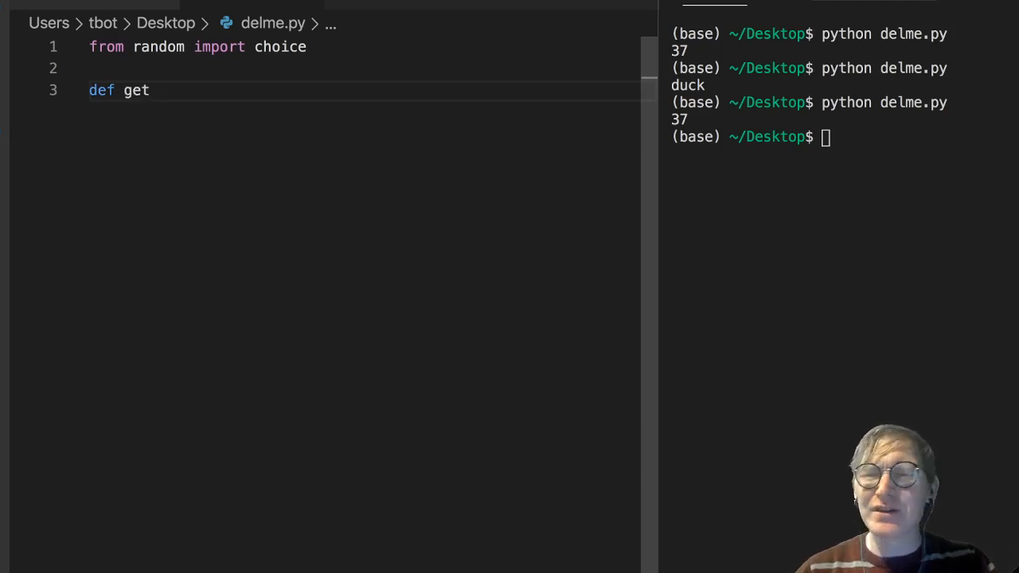
text(_binary_)
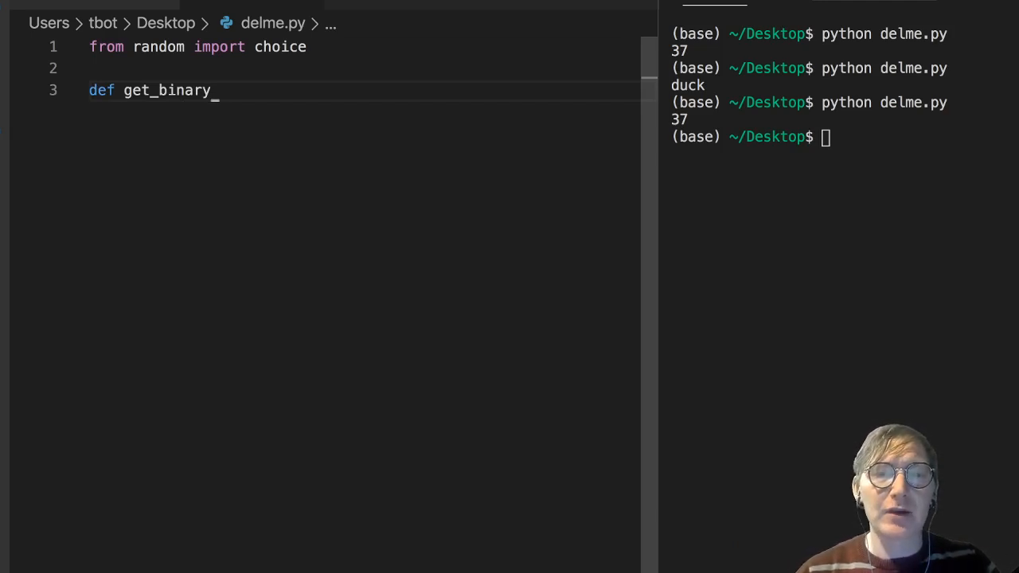
text(())
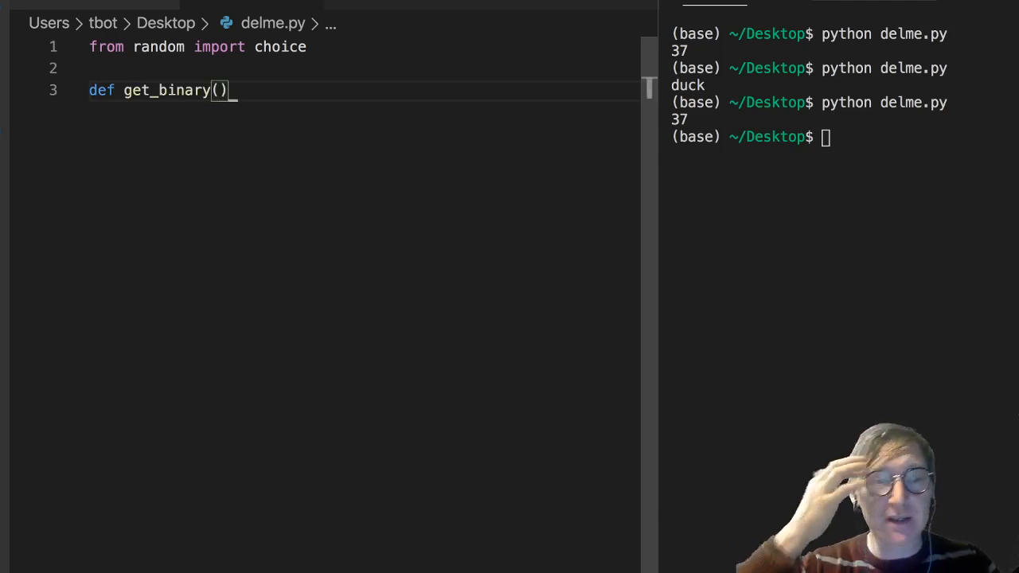
key(enter)
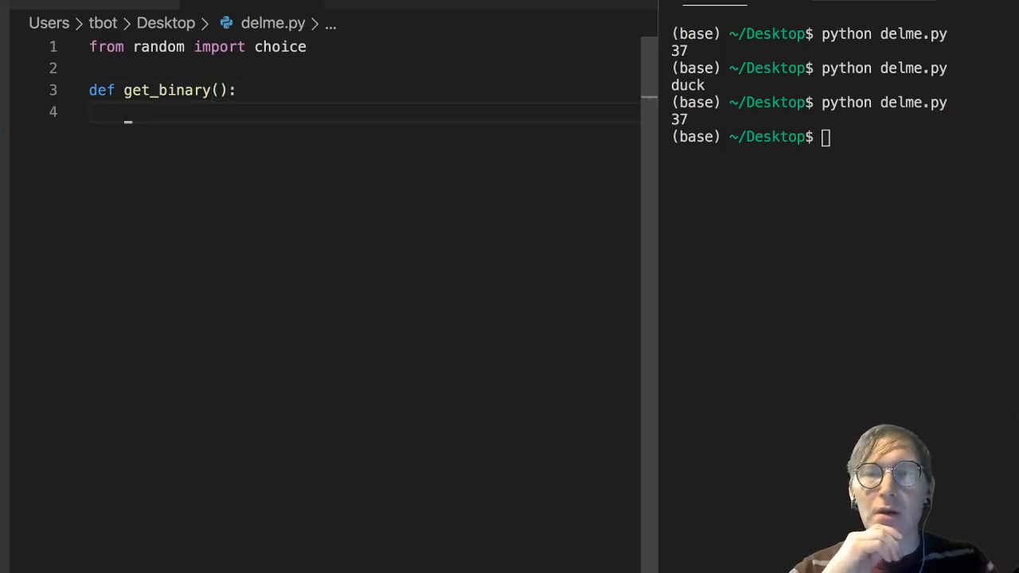
- Make get_binary return [choice([0,1]) for i in range(5)]
text(return)
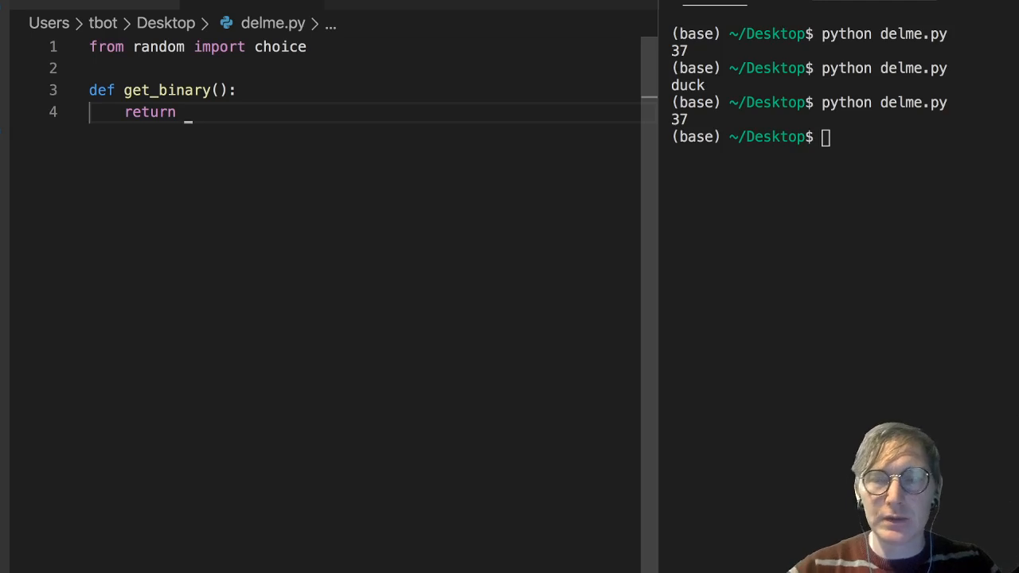
text([c)
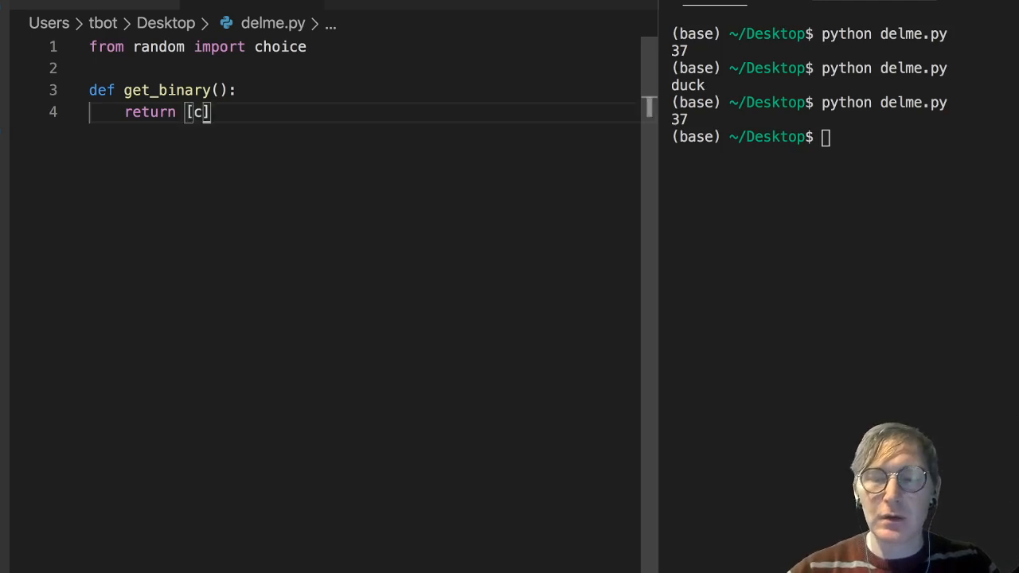
text(hoice)
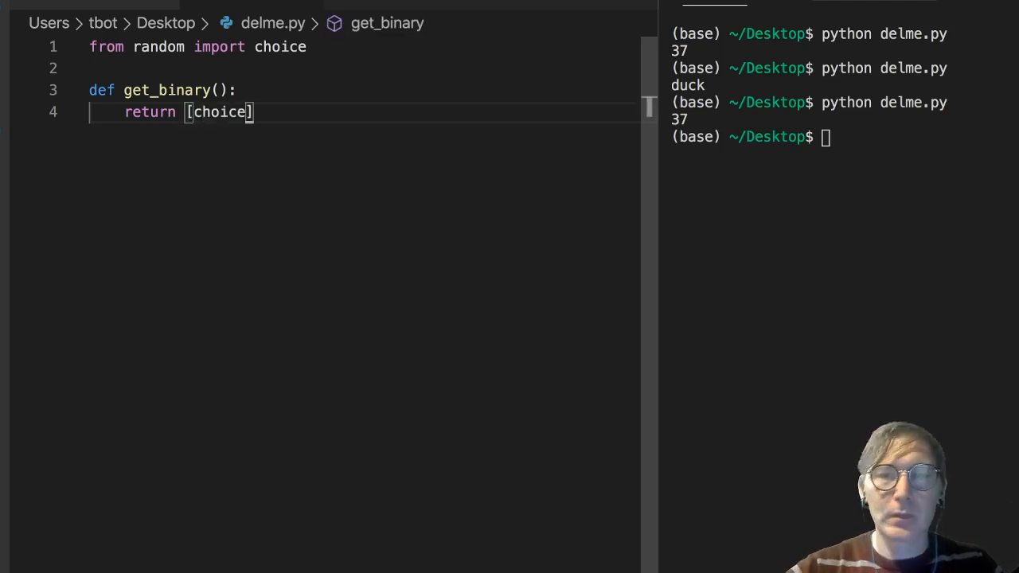
text([])
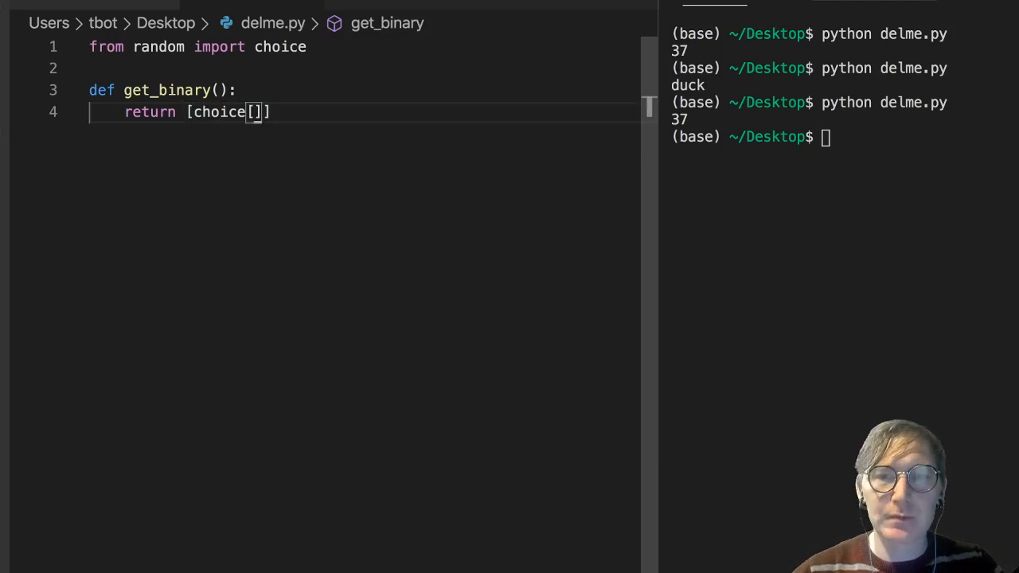
double_click(216, 112)
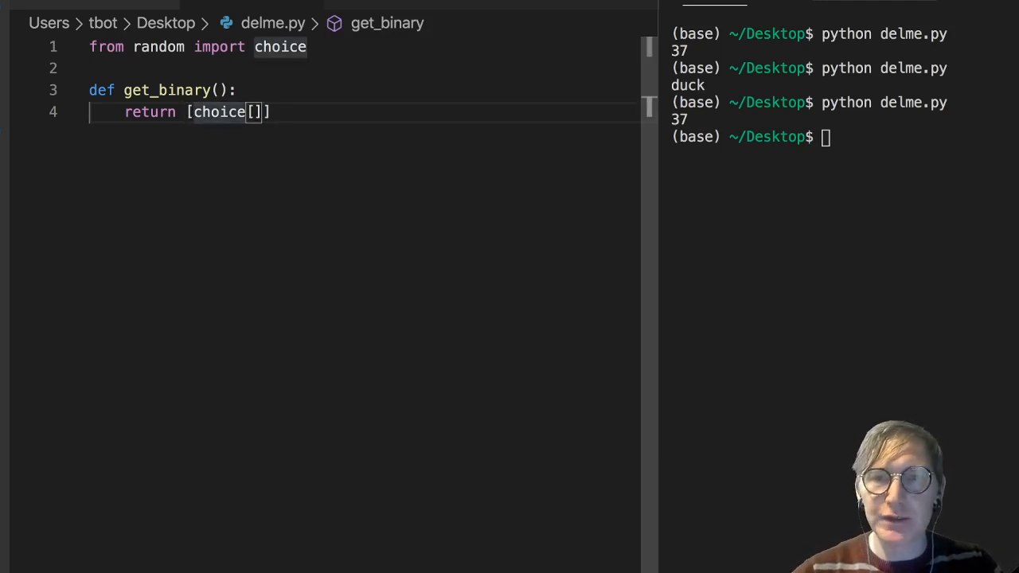
text(()
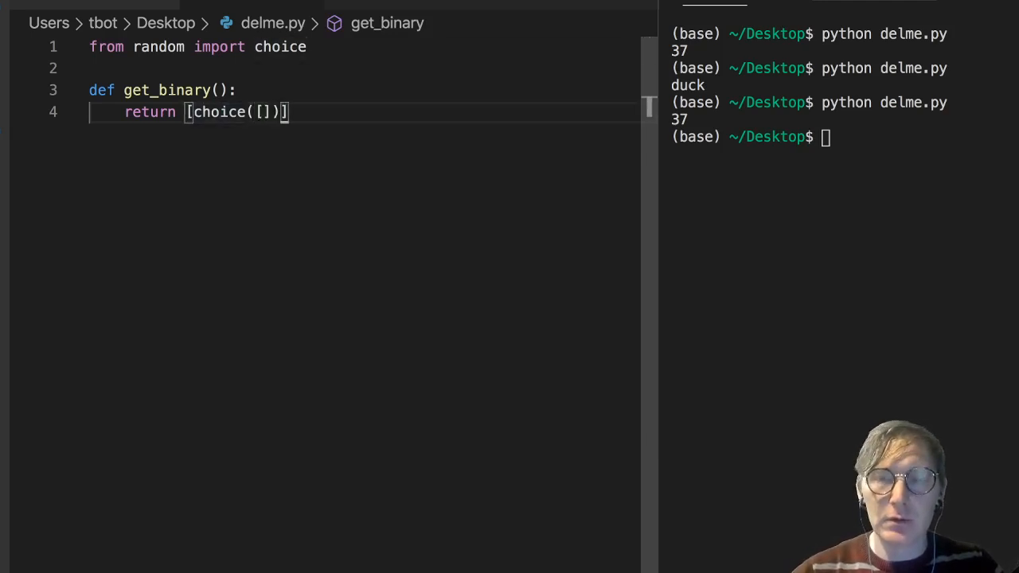
text(0,1)
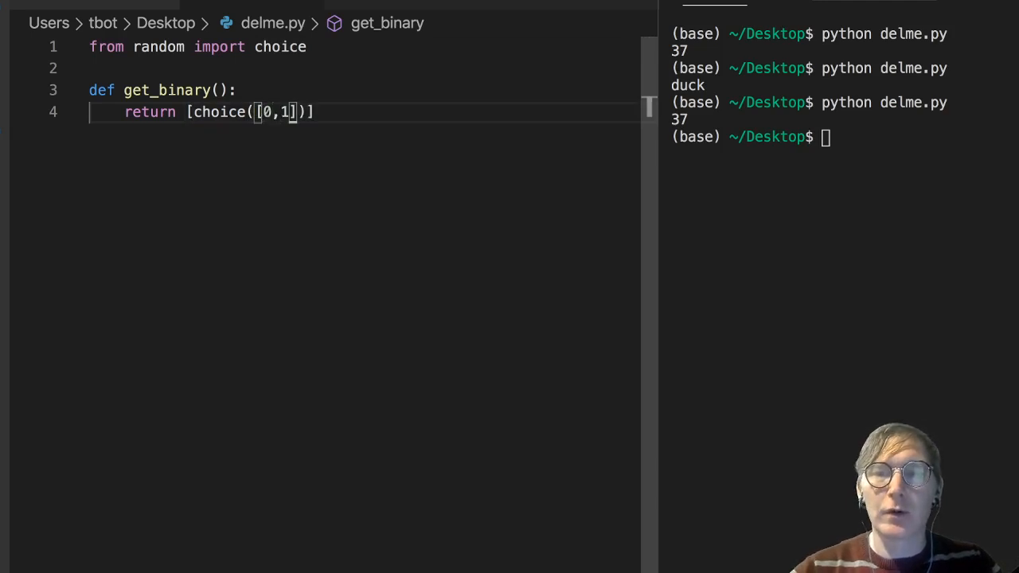
text(for)
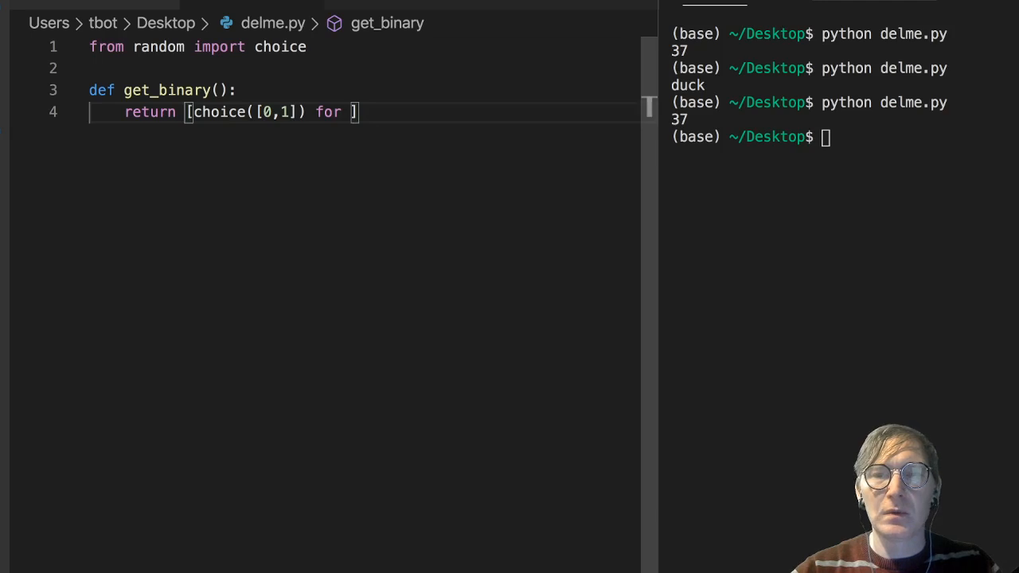
text(i in range()
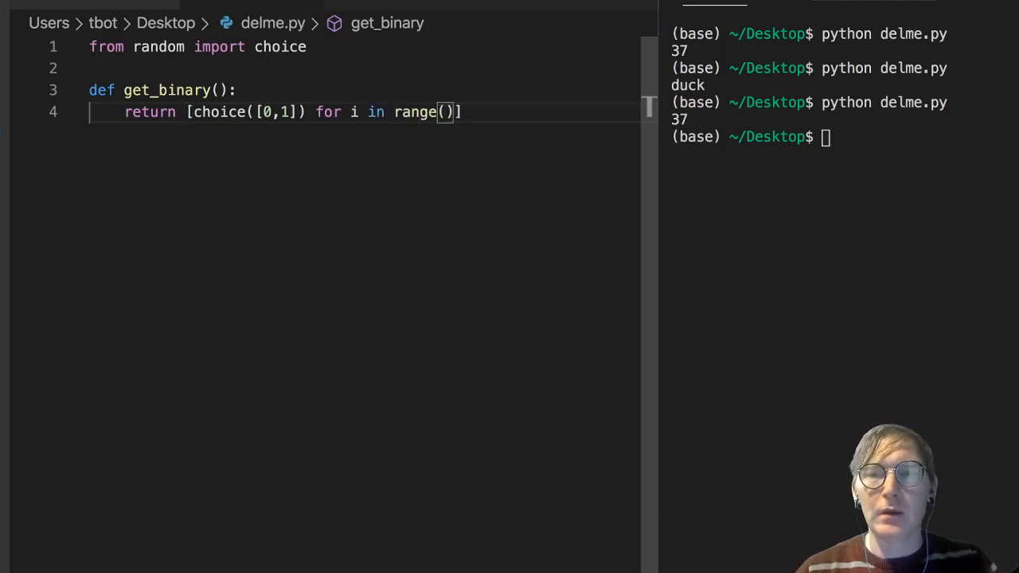
text(5)
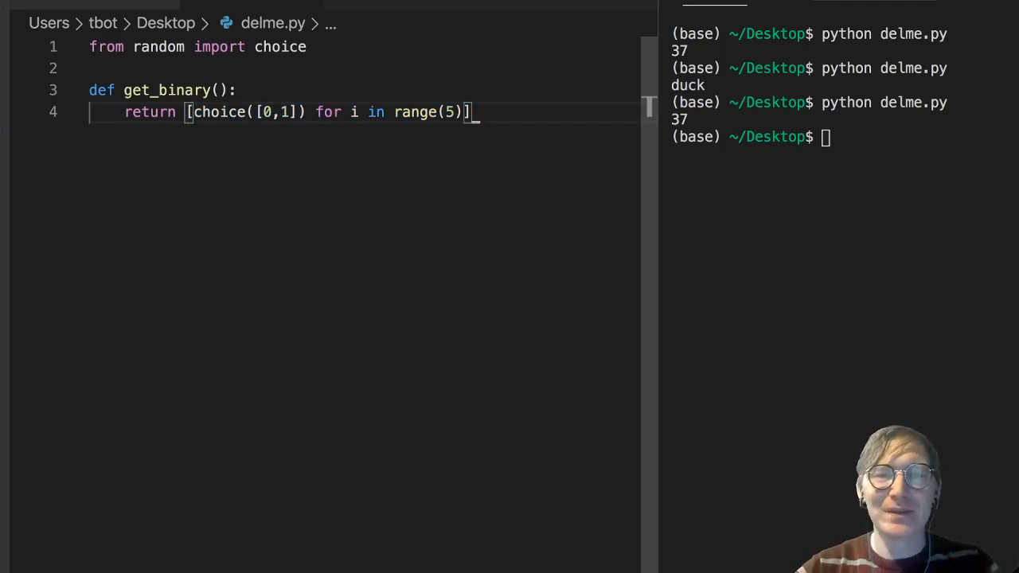
- Write a for i in range(5) loop appending choice([0,1]) to output
text(f)
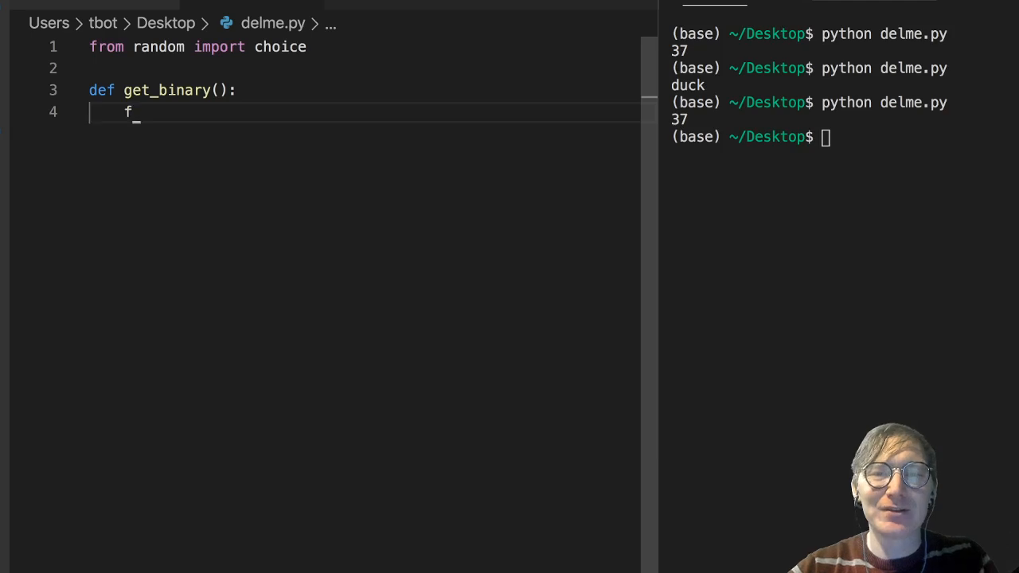
text(or i in range)
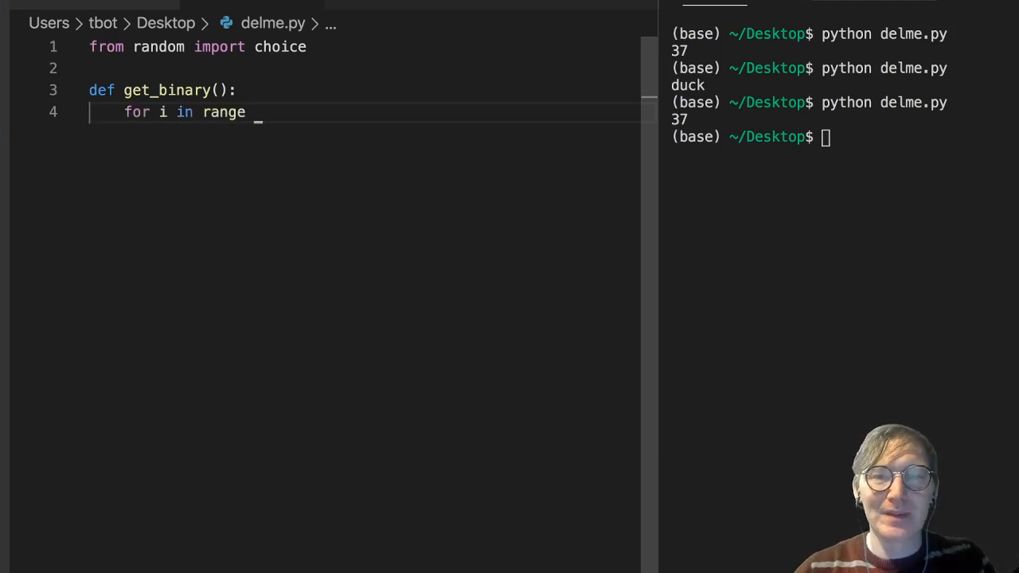
text((5):)
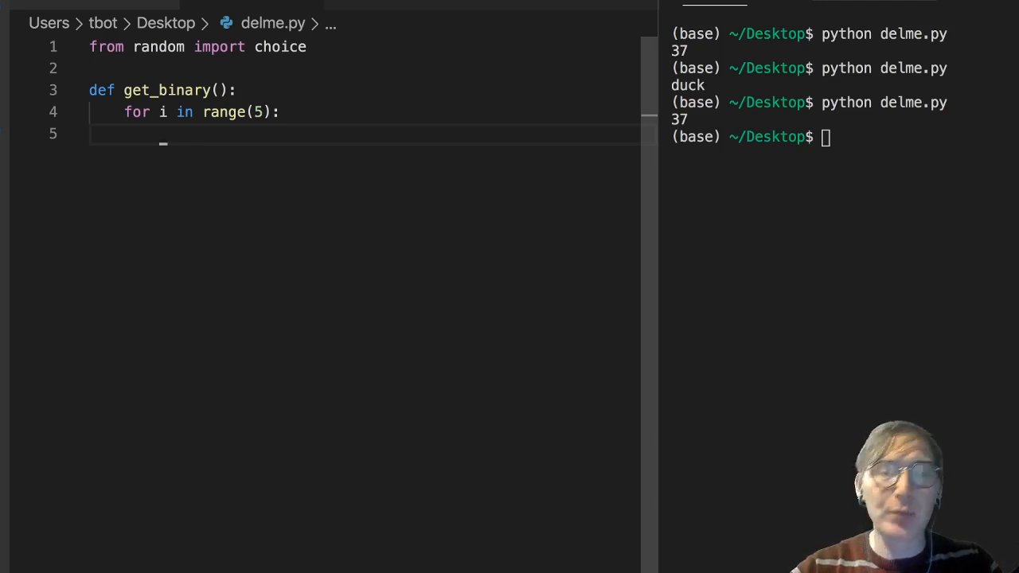
text(output.a)
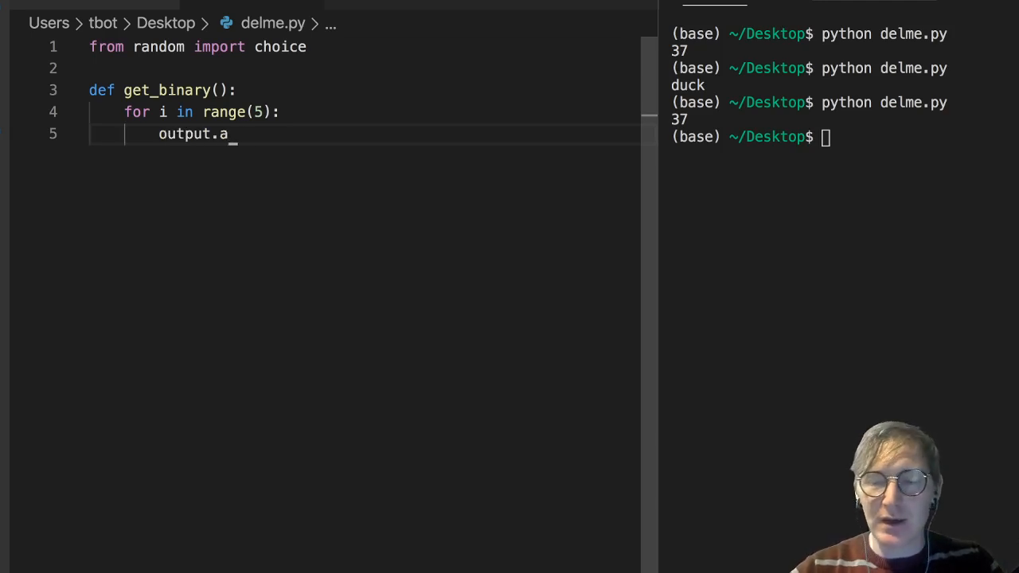
text(ppend())
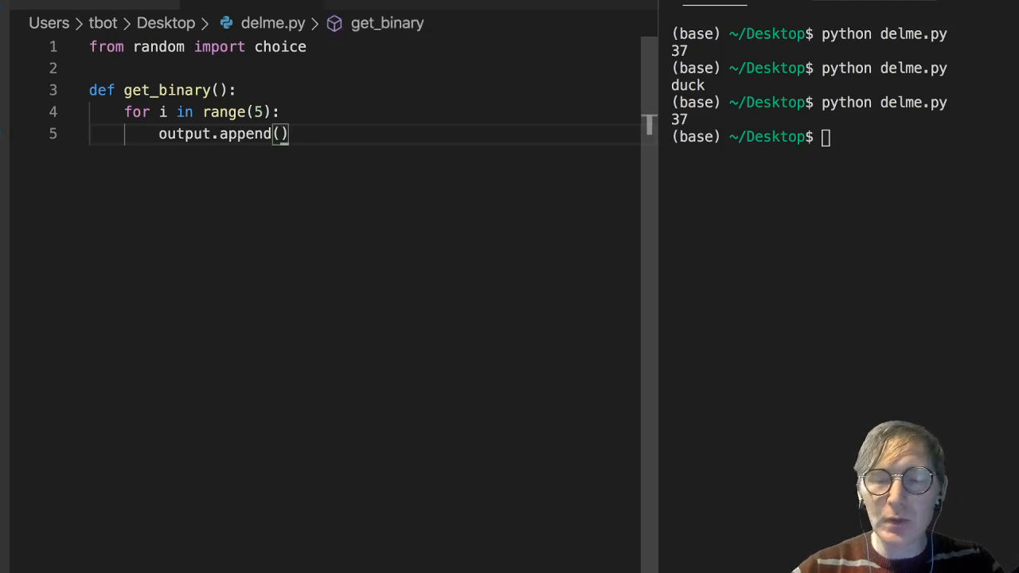
text(choice())
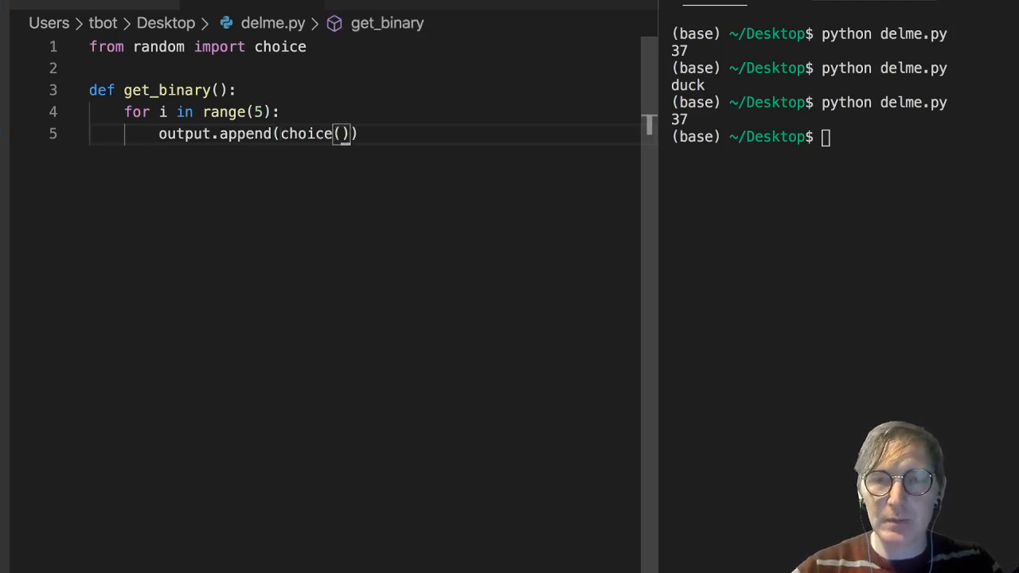
text([0,1])
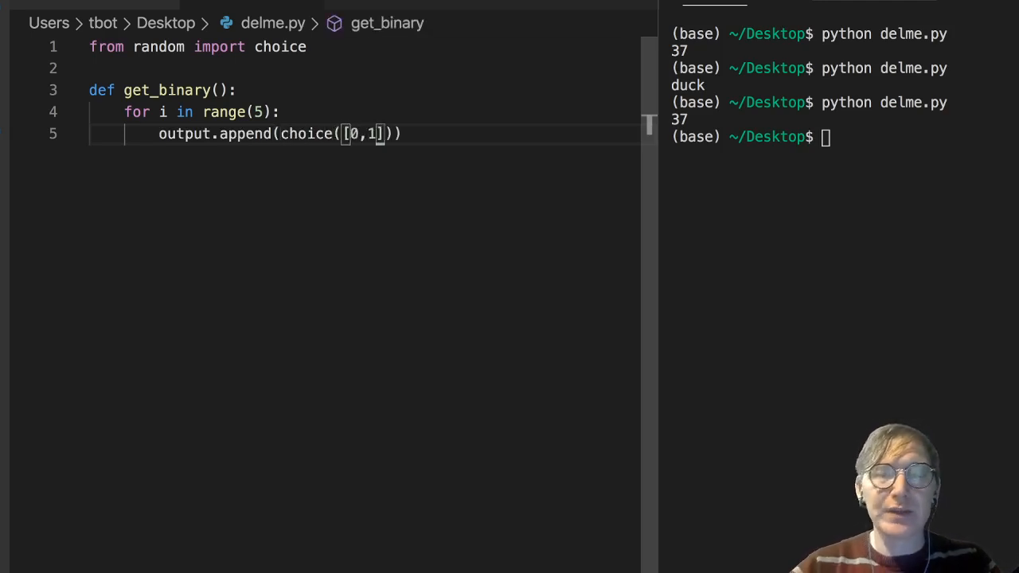
- Initialise output = [] before the loop, return output, and begin print(get below
key(enter)
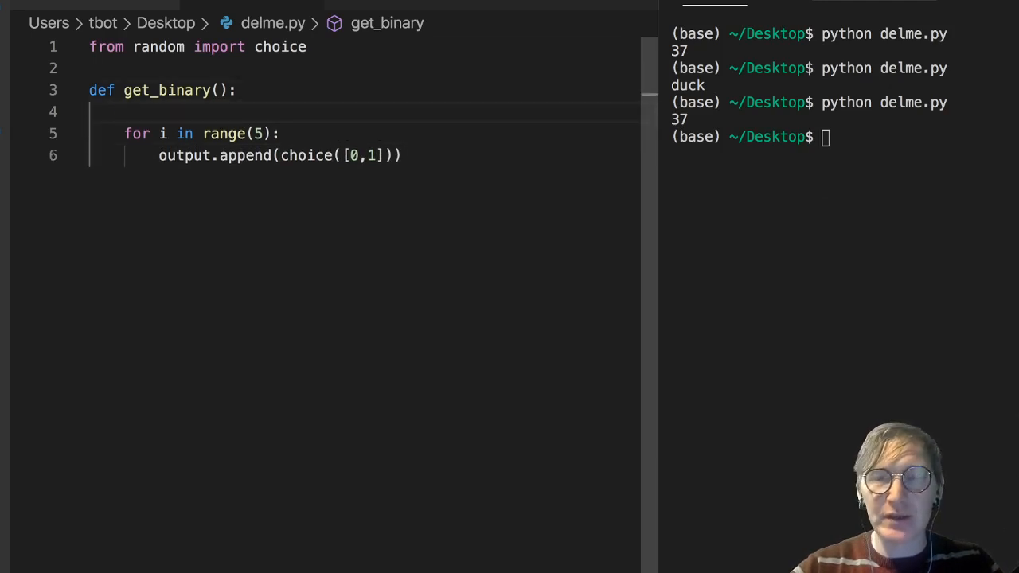
text(output =)
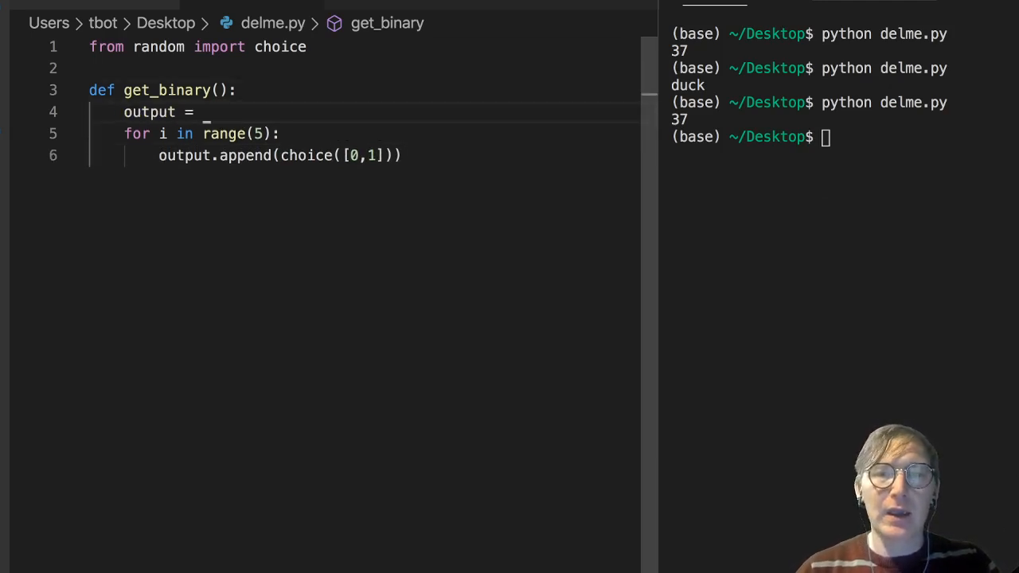
text([])
text(re)
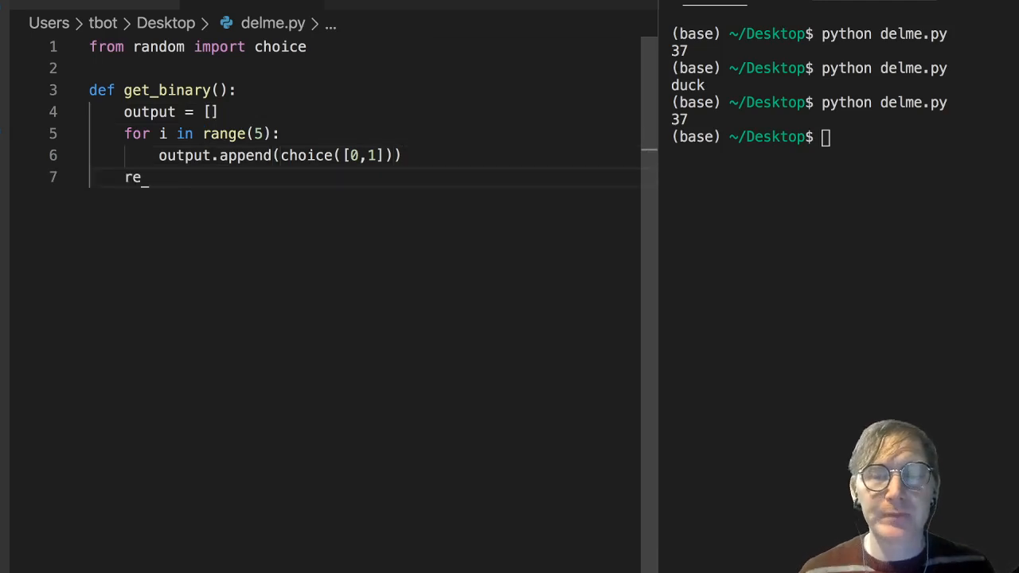
text(turn output)
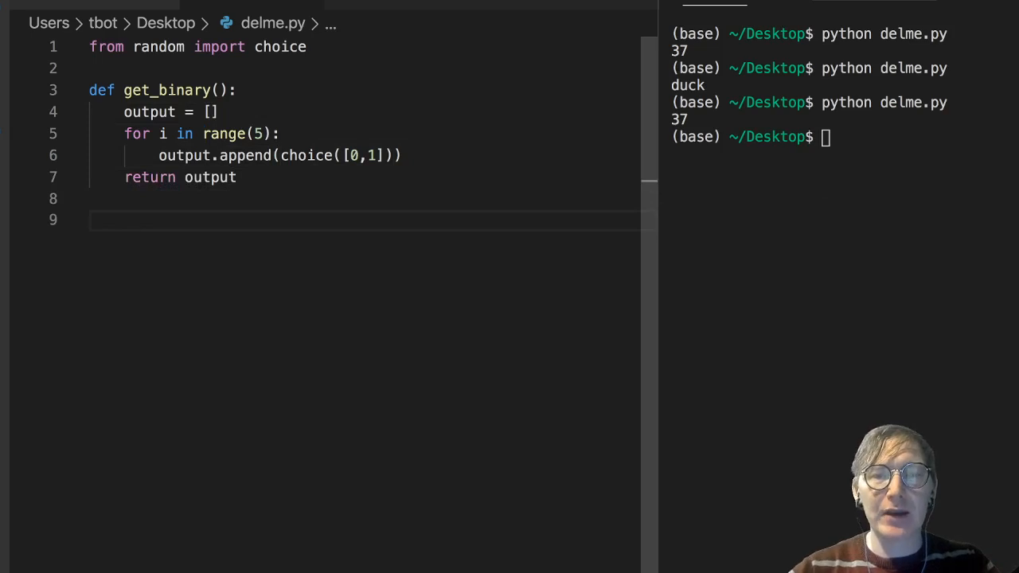
text(print(get)
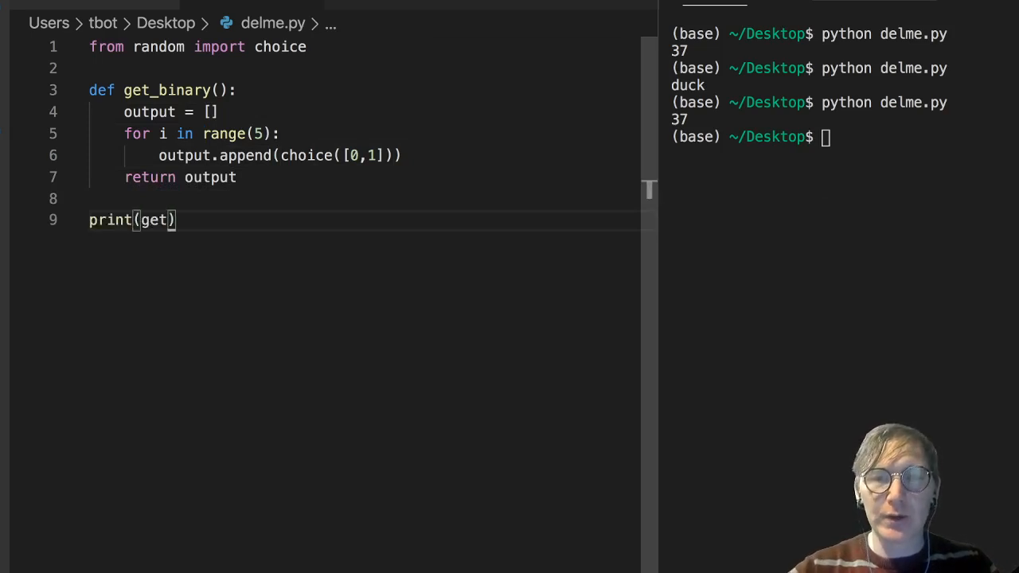
- Complete print(get_binary()), run delme.py twice and clear the terminal
text(_binary())
click(841, 137)
text(python delme.py)
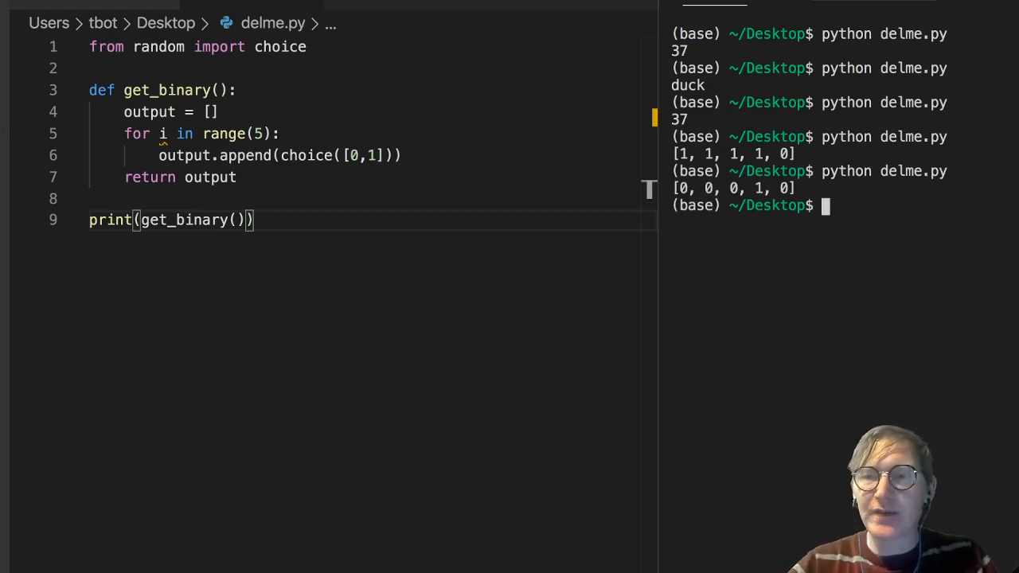
text(cl)
click(358, 90)
text(_)
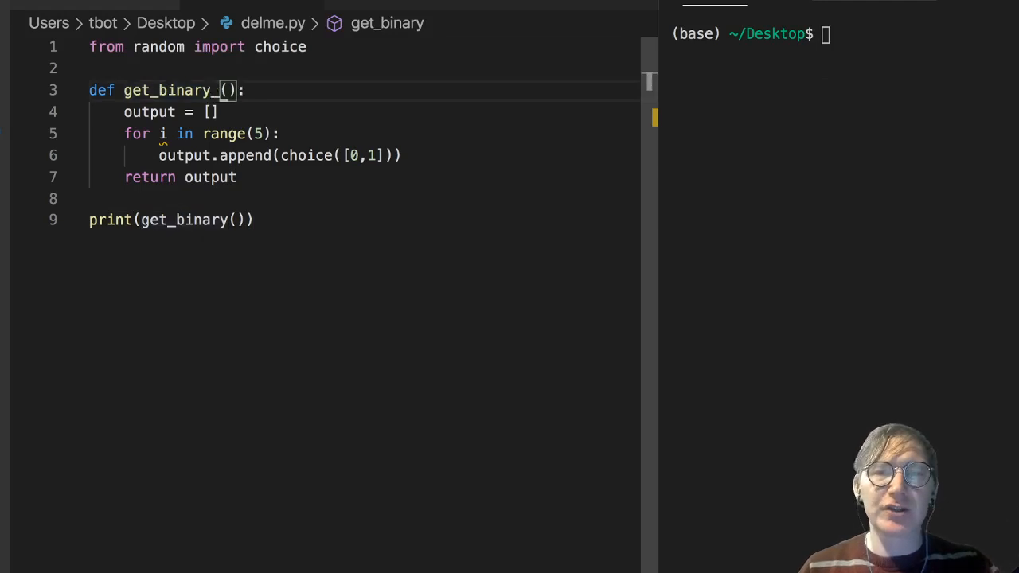
- Rename to get_binary_sum returning sum(output), fix the print call, rerun and clear
text(sum)
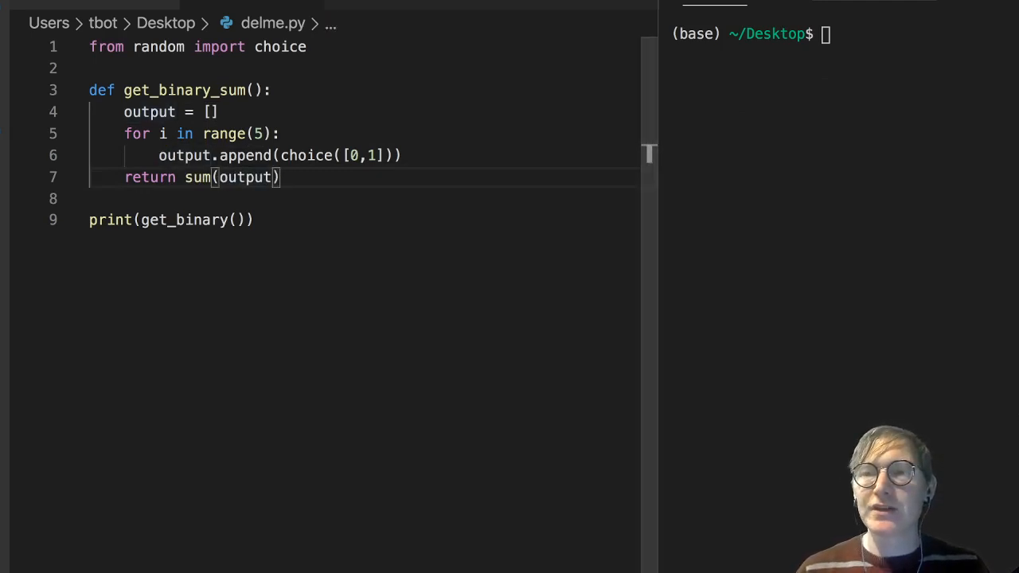
text(python delme.py)
click(360, 220)
text(_)
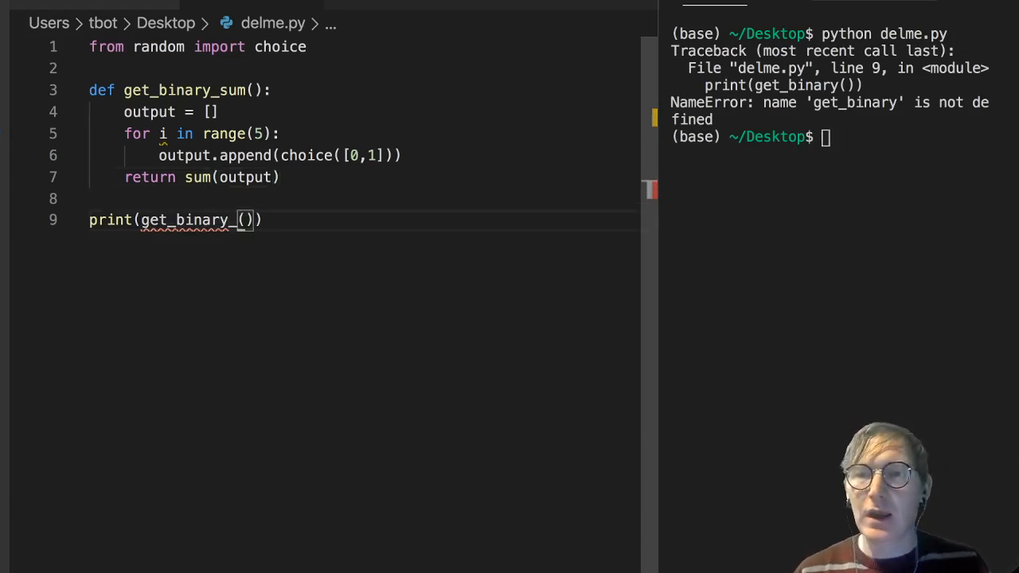
text(sum)
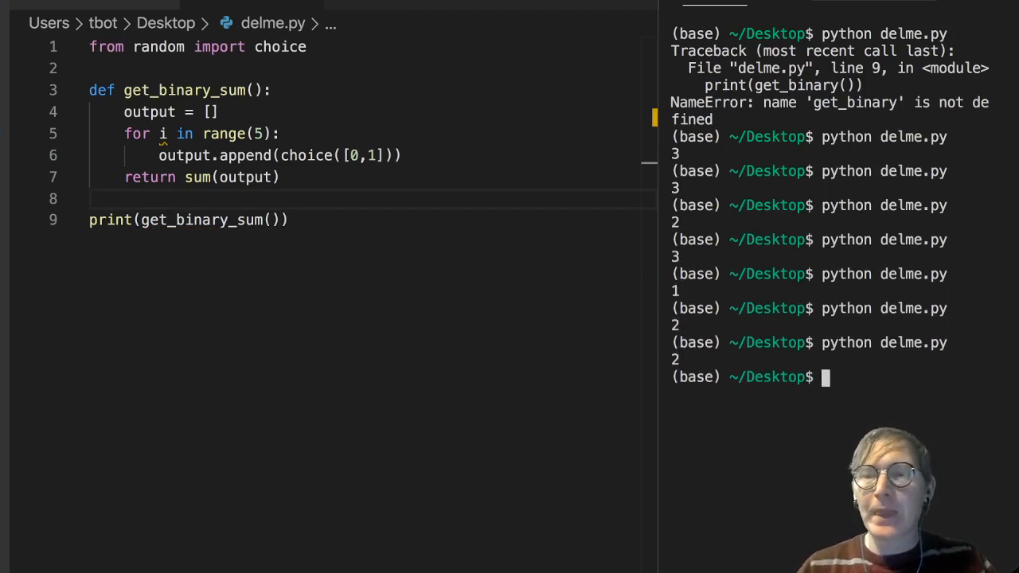
text(clear)
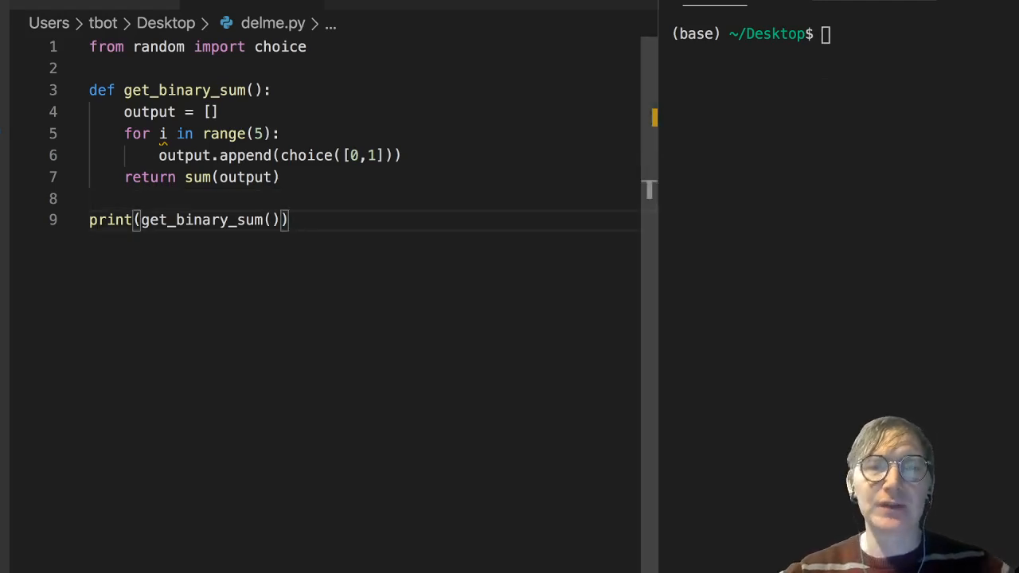
- Start a while loop with samps = [] and a draft 'while sample != 0:' condition
key(ctrl+shift+k)
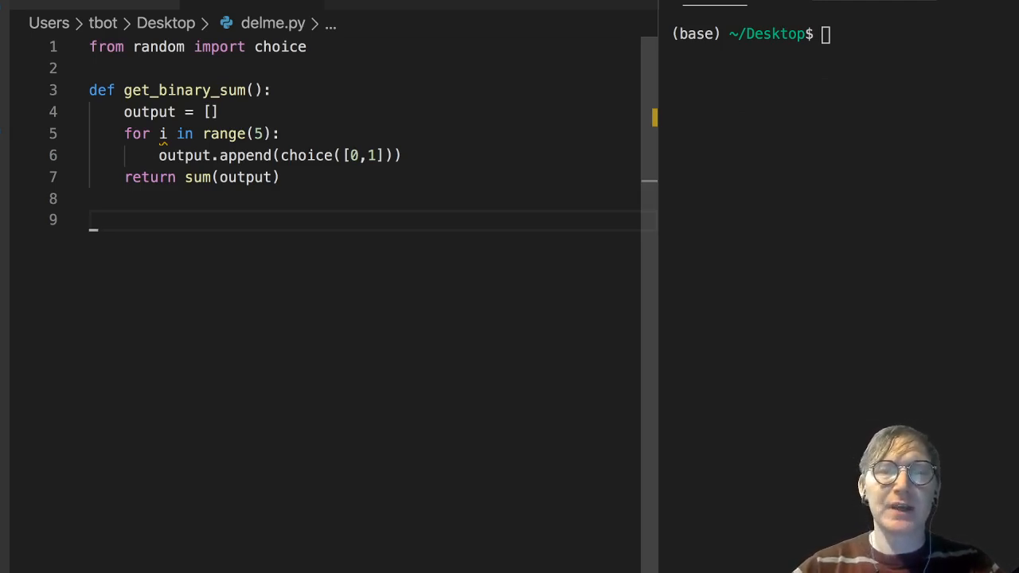
text(whil)
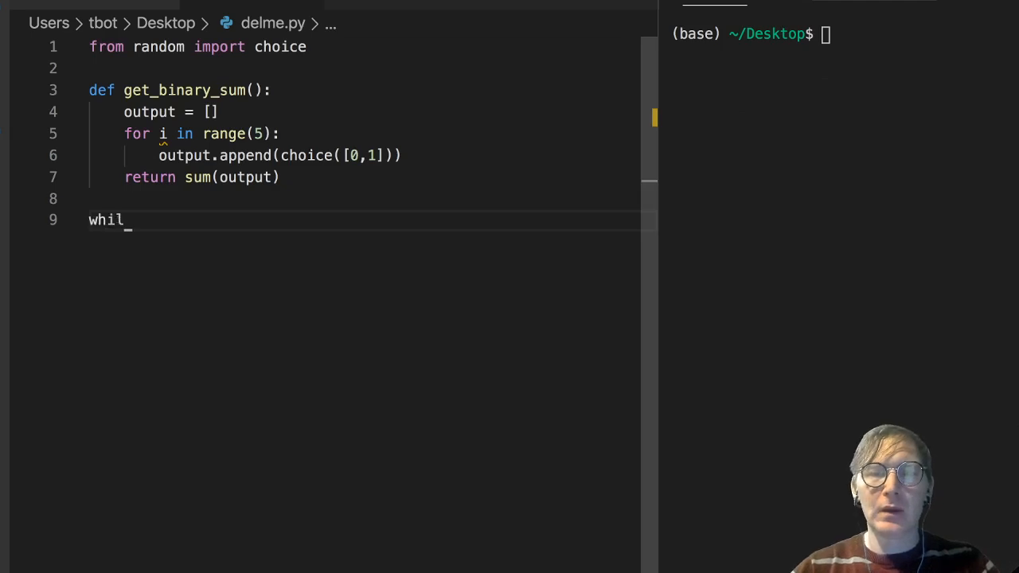
text(e)
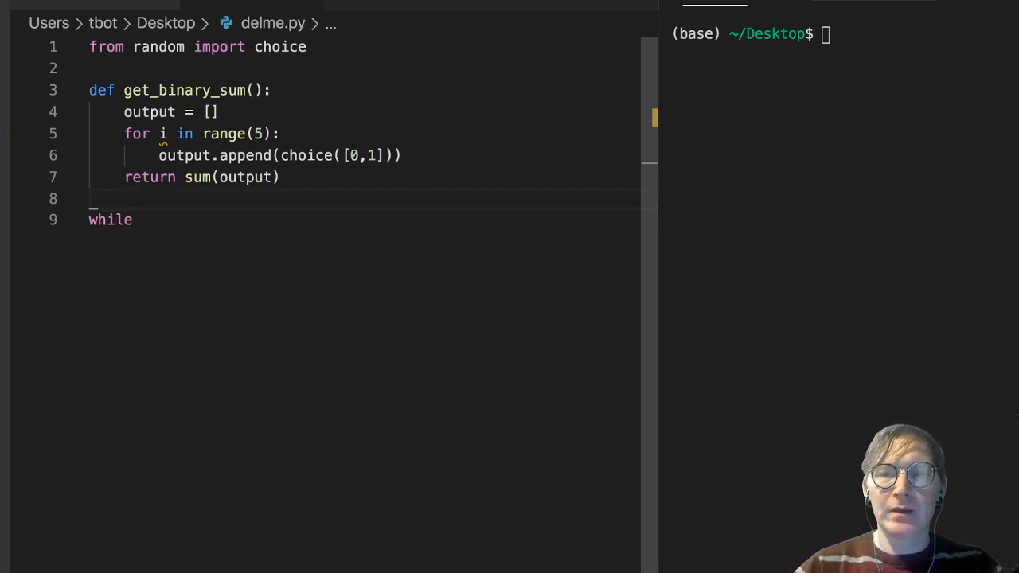
text(samps)
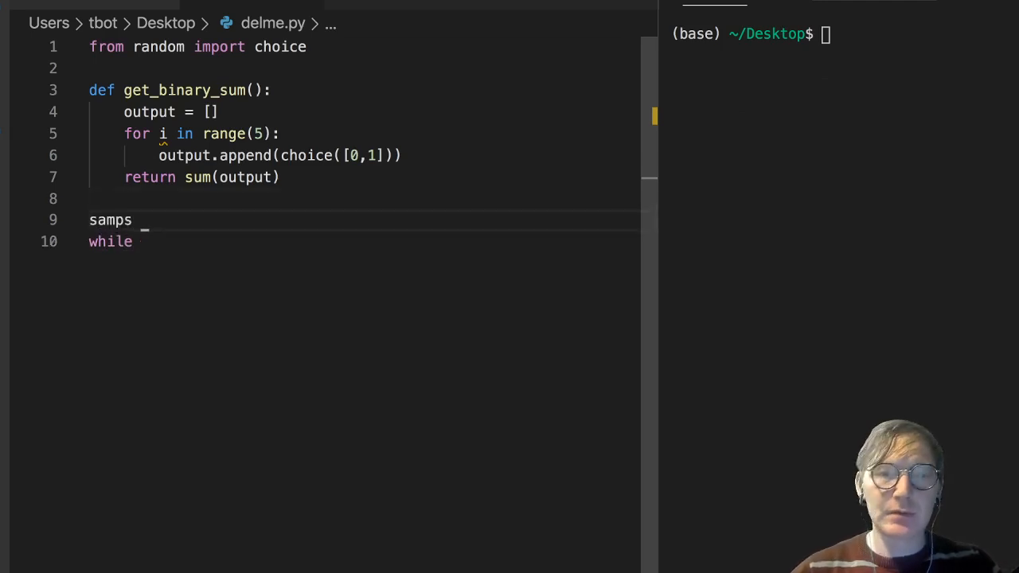
text(=)
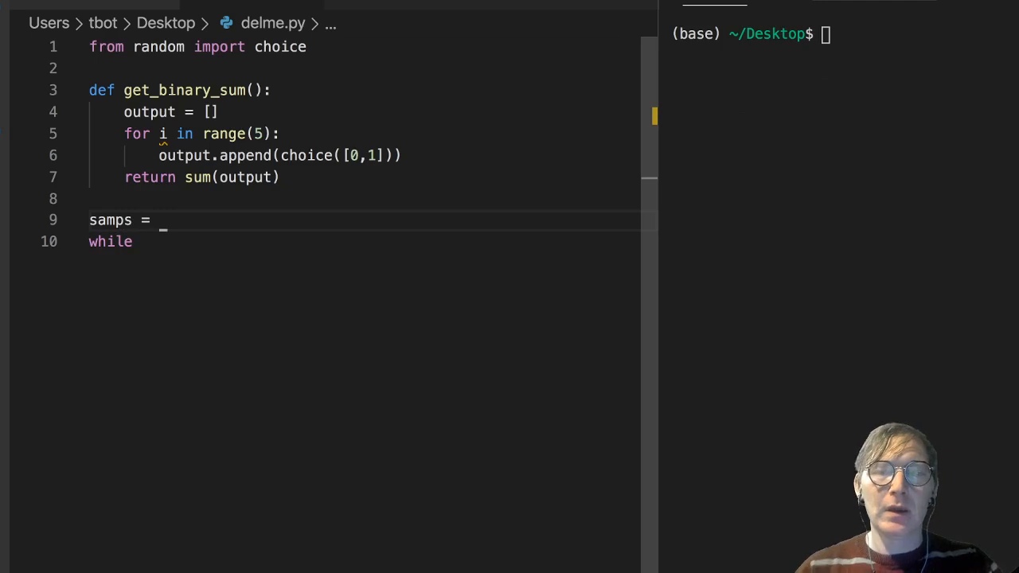
text([])
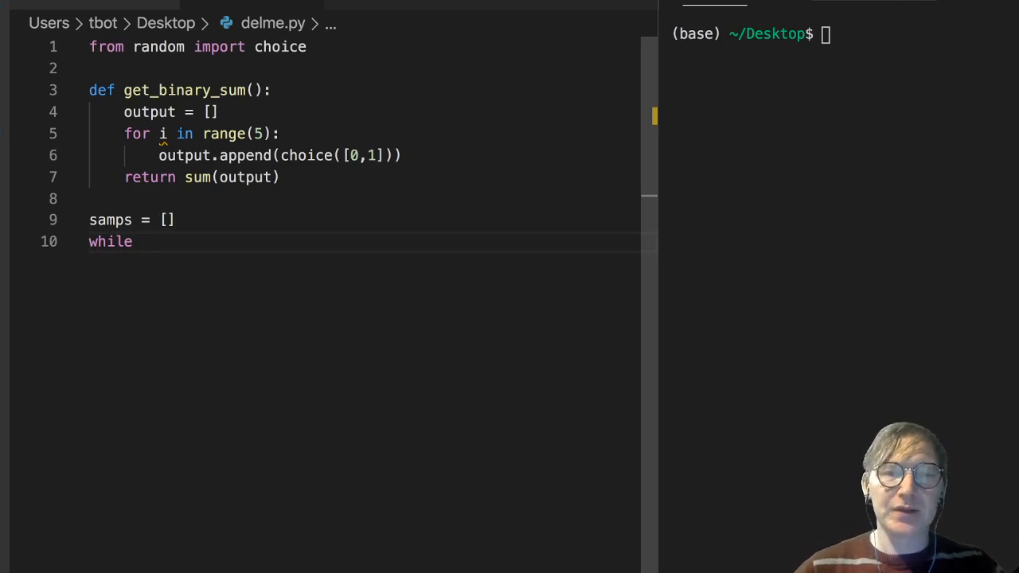
text(s)
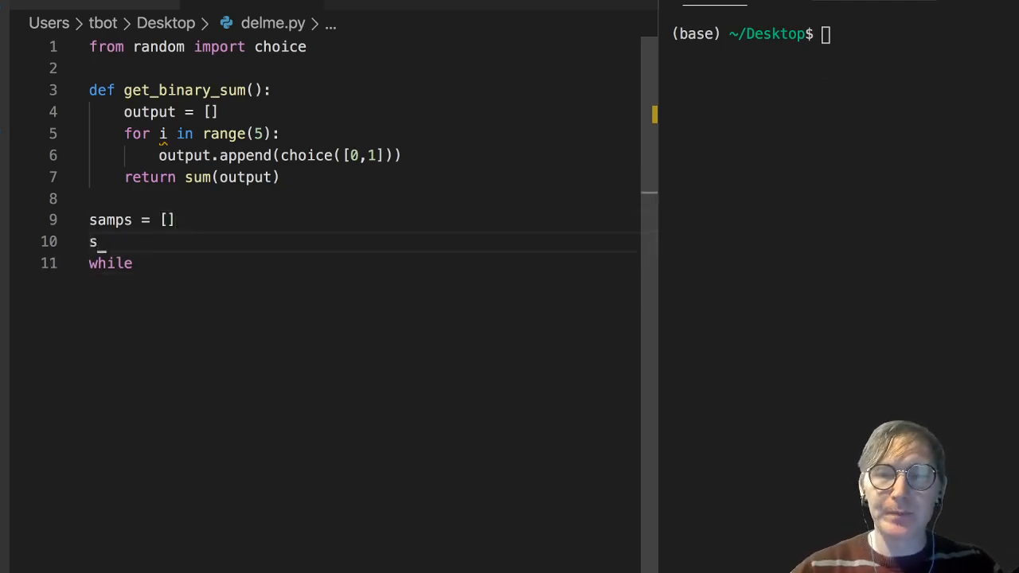
text(ample =)
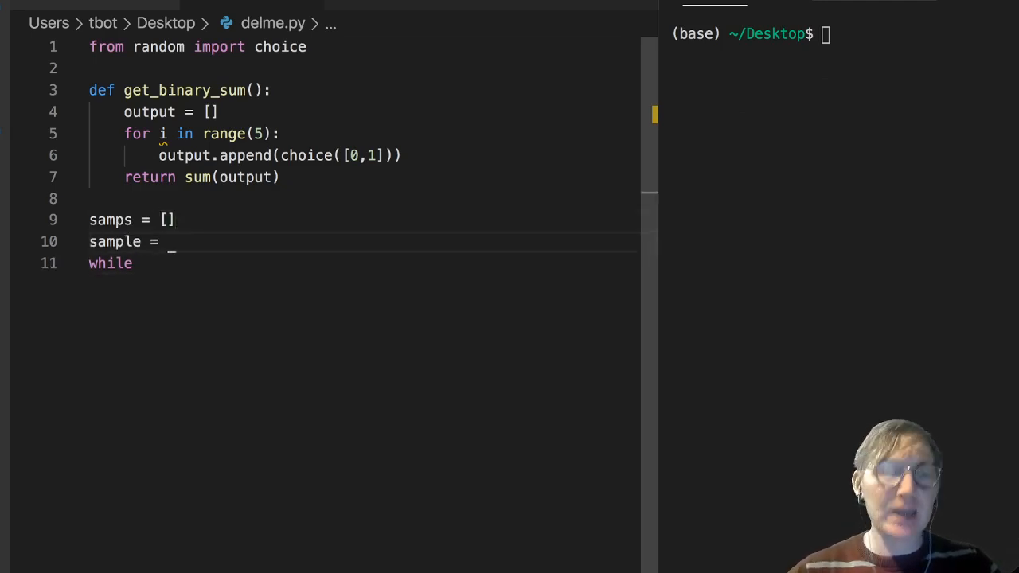
text(-1)
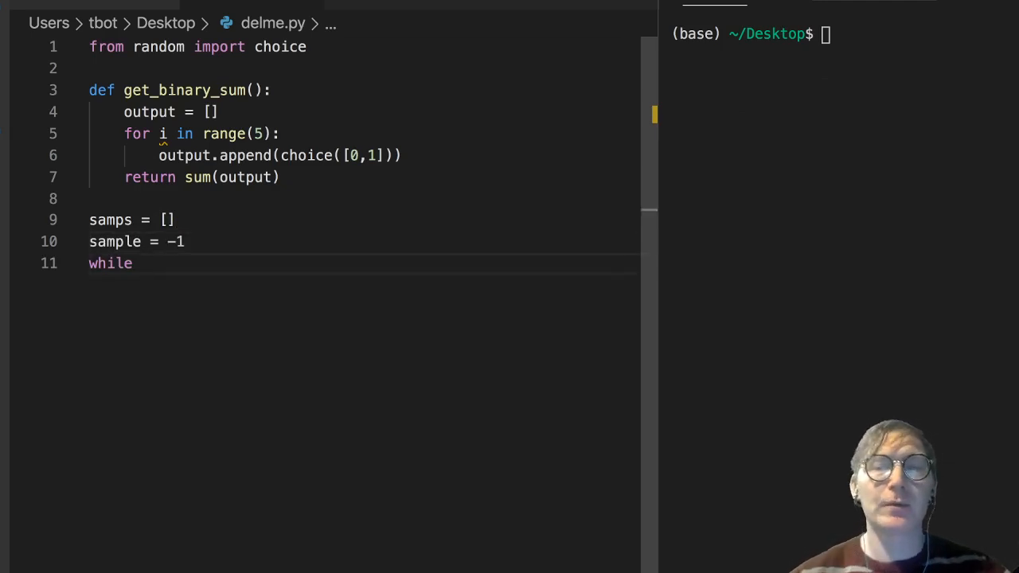
text(sample)
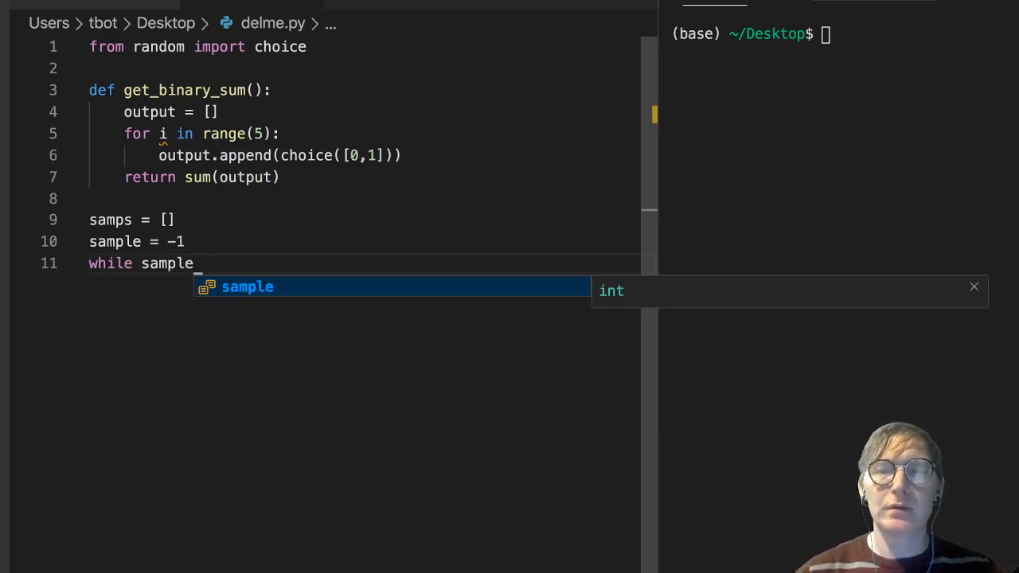
key(Backspace)
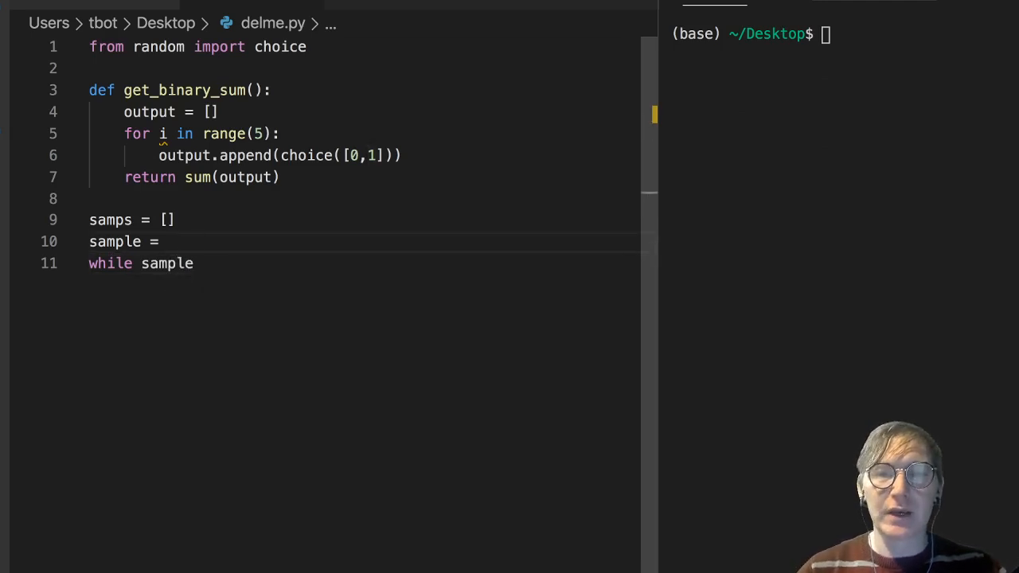
text(None)
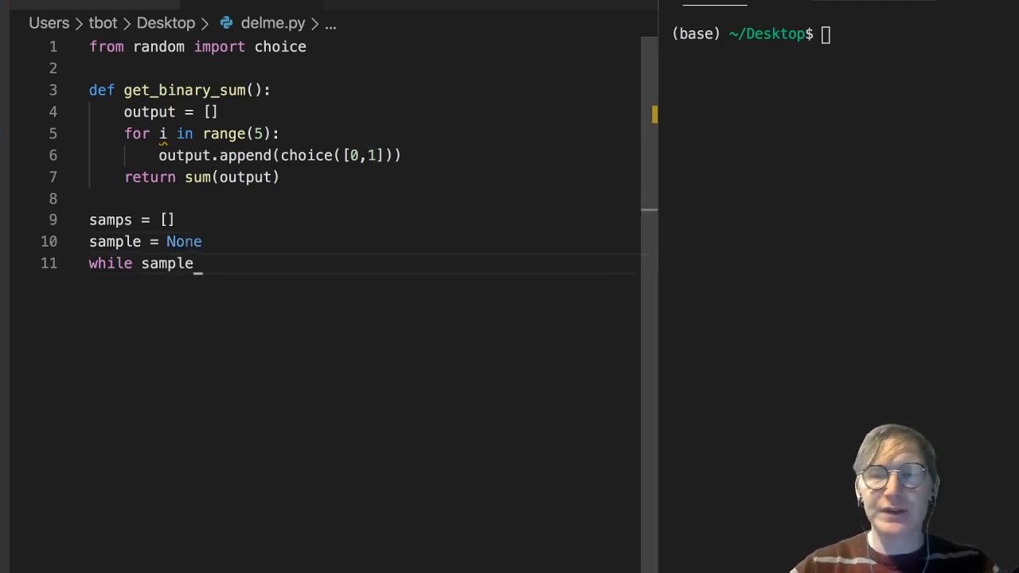
text(!=)
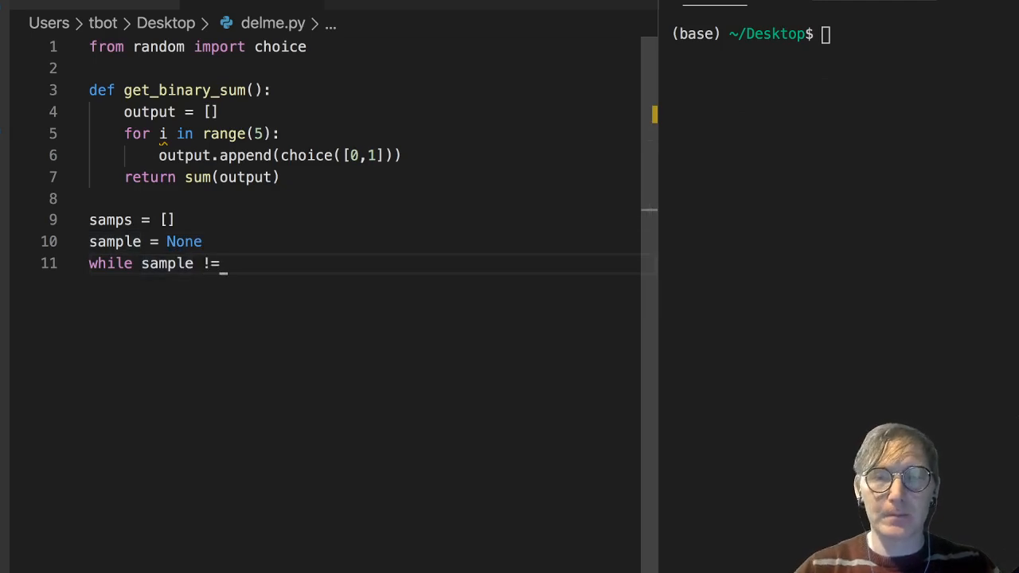
text(0)
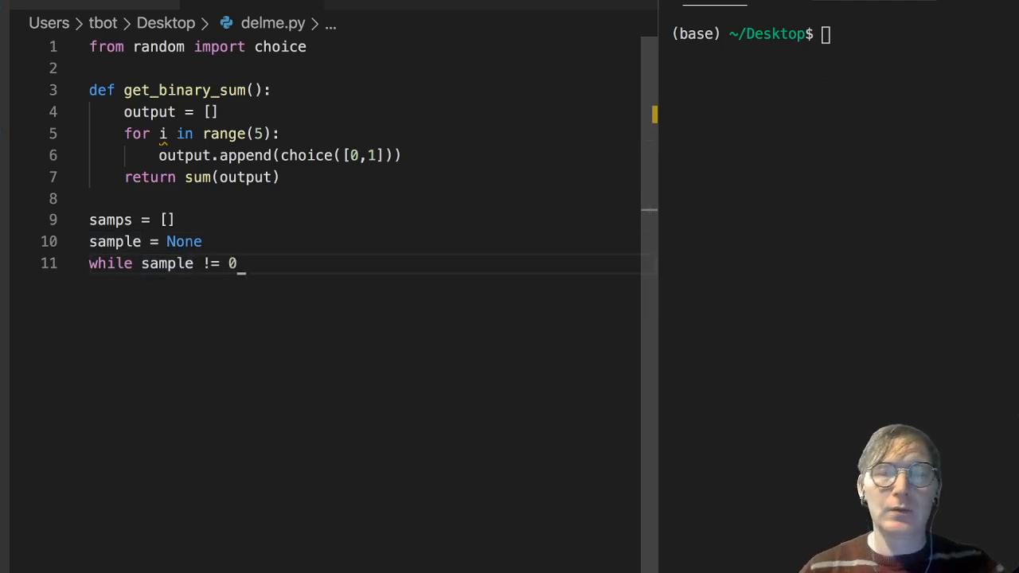
text(:)
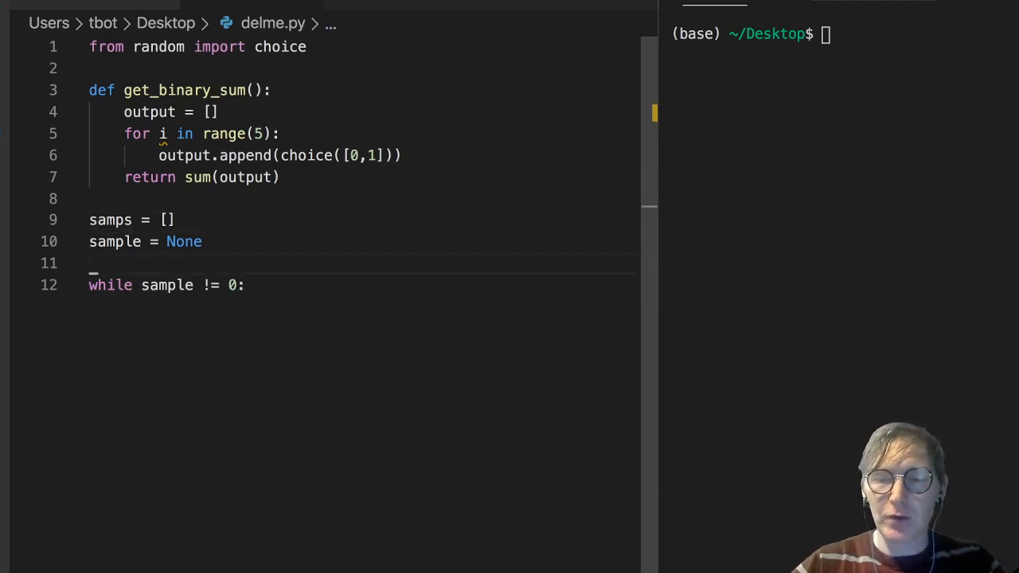
- Add counts = 0 and call get_binary_sum() inside the loop body
text(counts =)
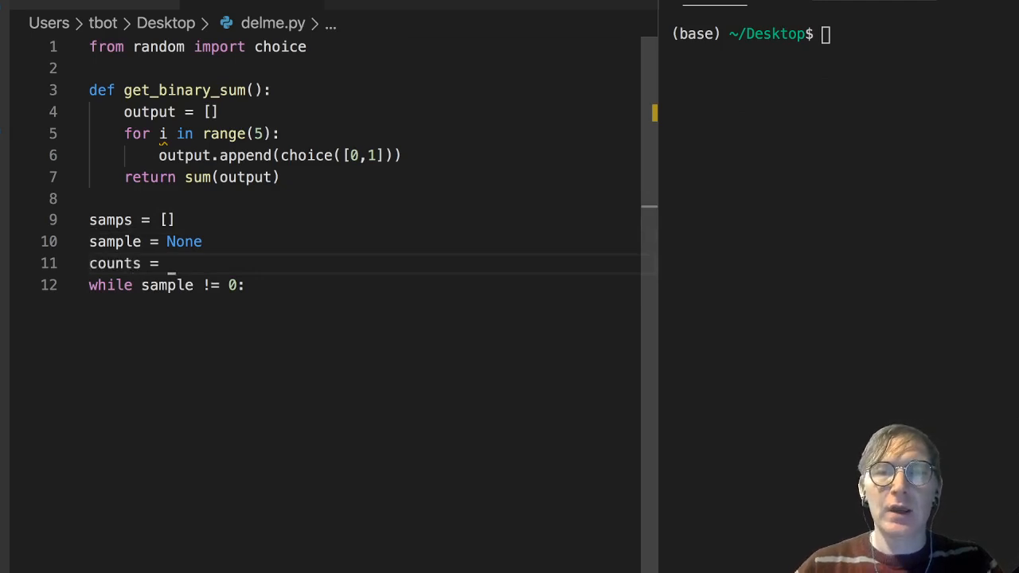
text(0)
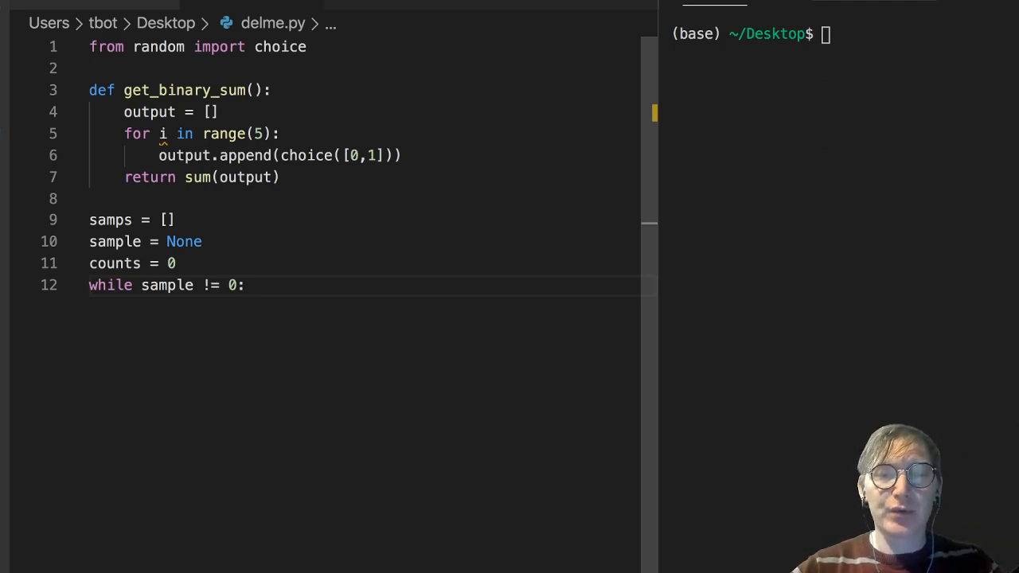
text(print)
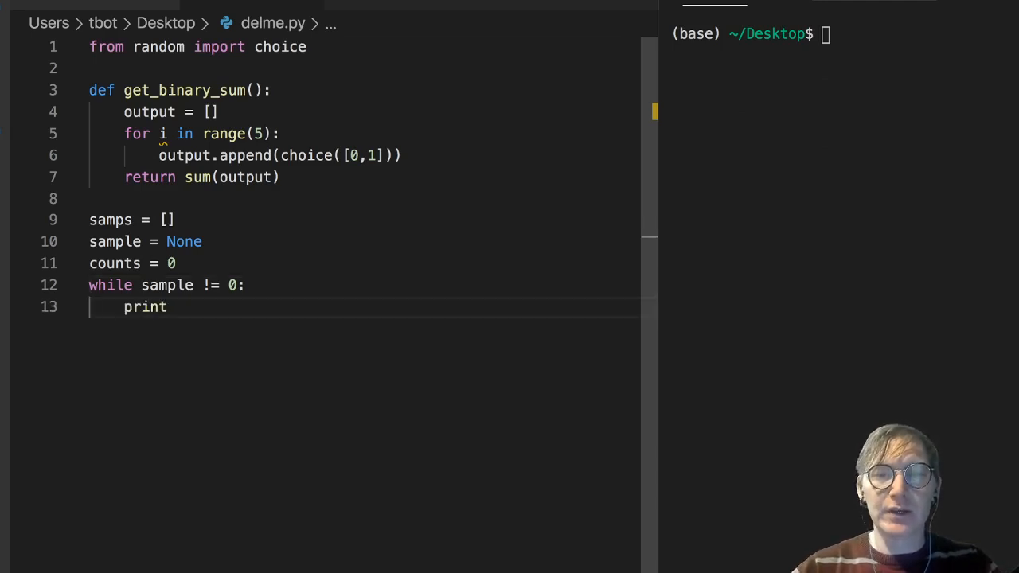
key(backspace)
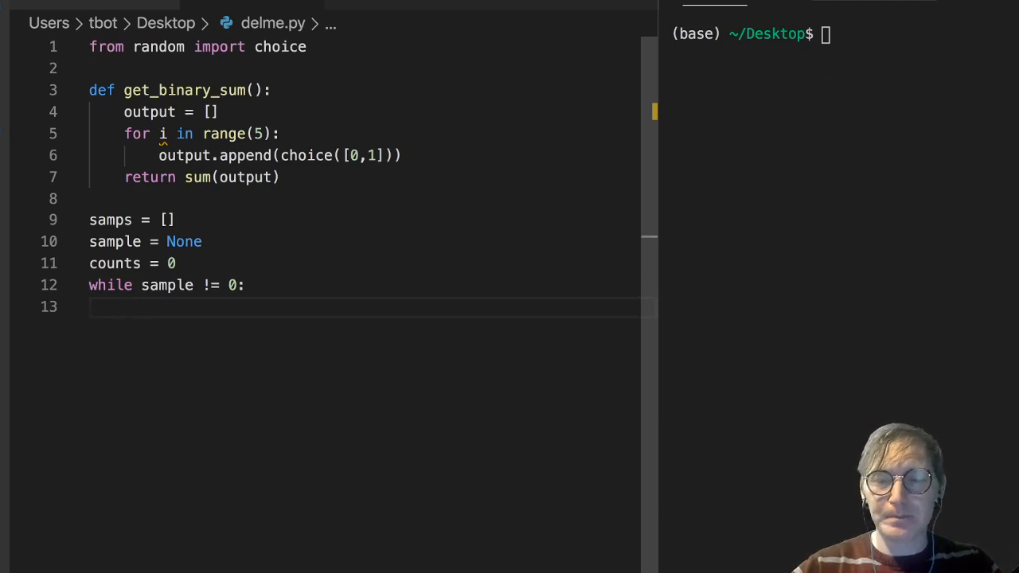
text(get_binary_s)
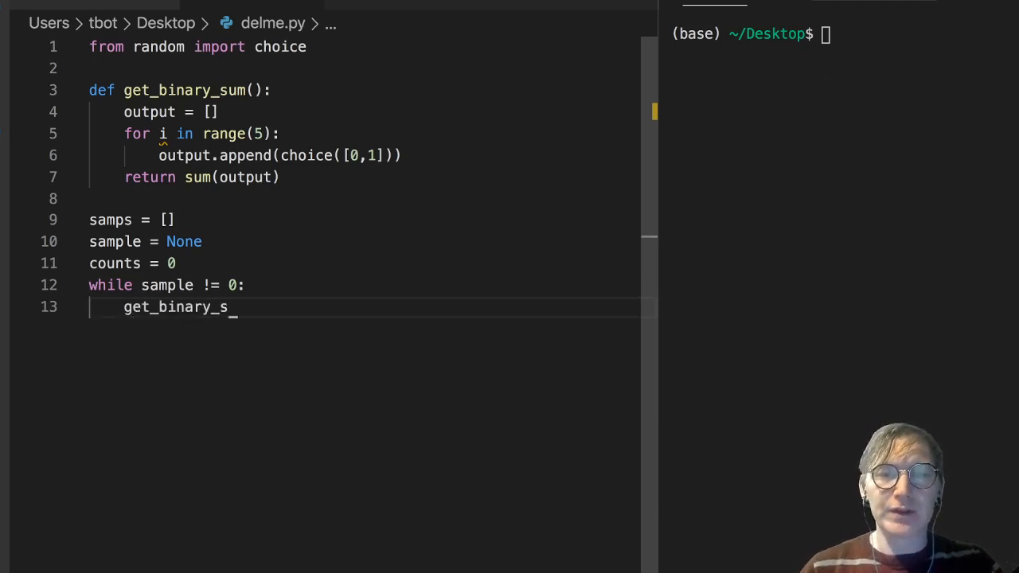
text(um())
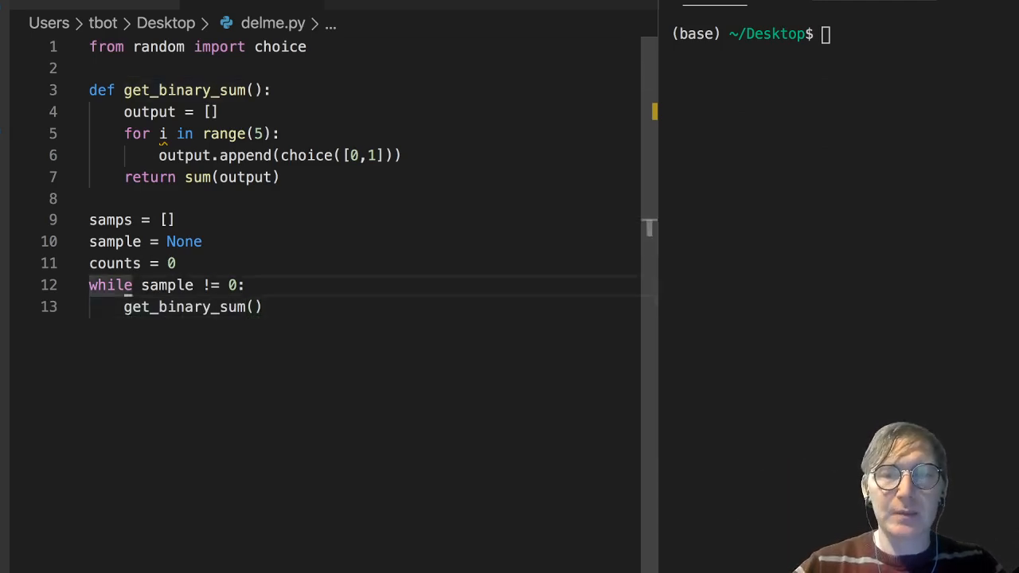
text(samps.append()
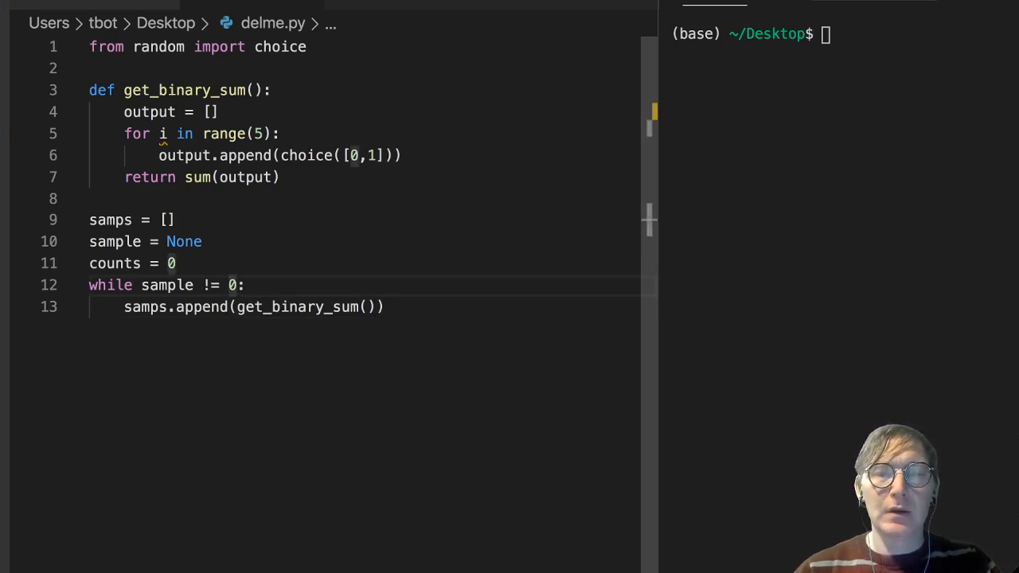
- Rewrite the loop as 'while 0 not in samps:' appending get_binary_sum() to samps
key(Backspace)
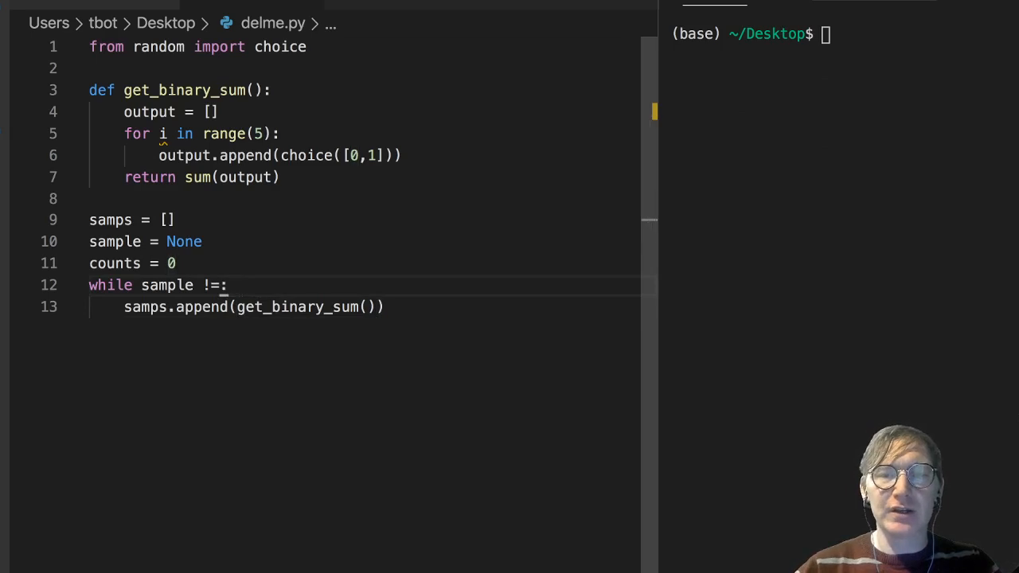
key(Backspace)
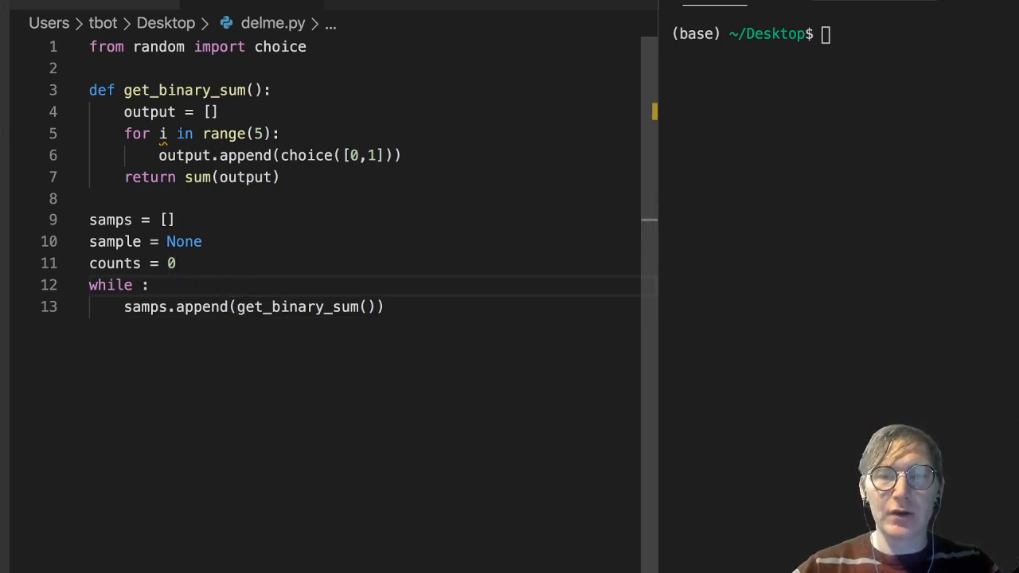
text(0 not)
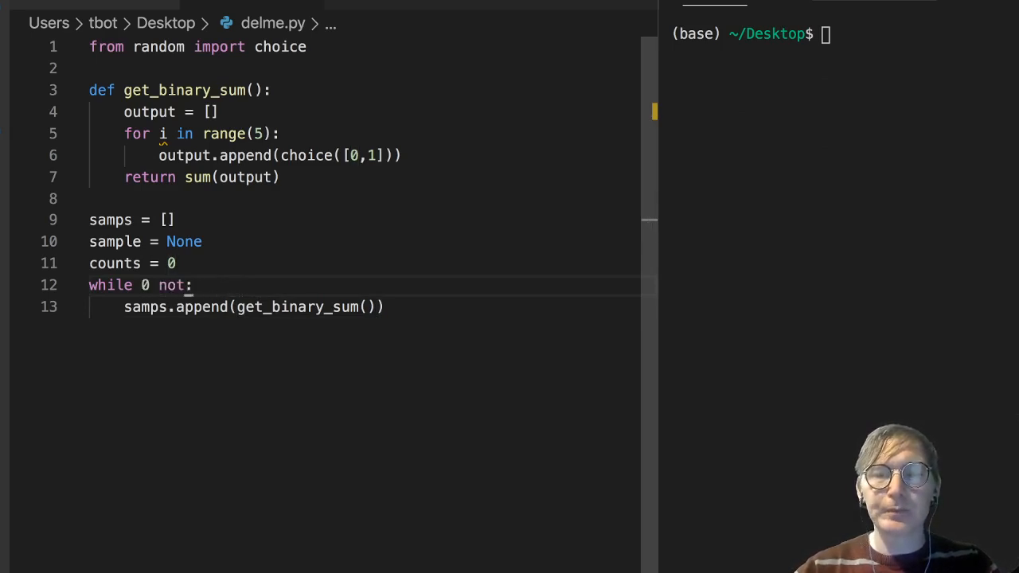
text(in)
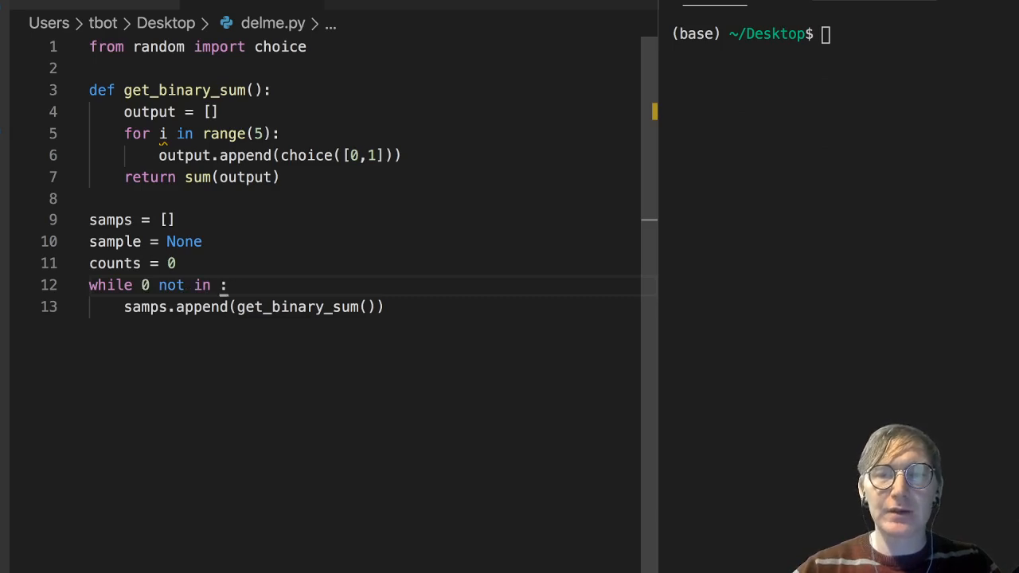
text(get_binary_sum)
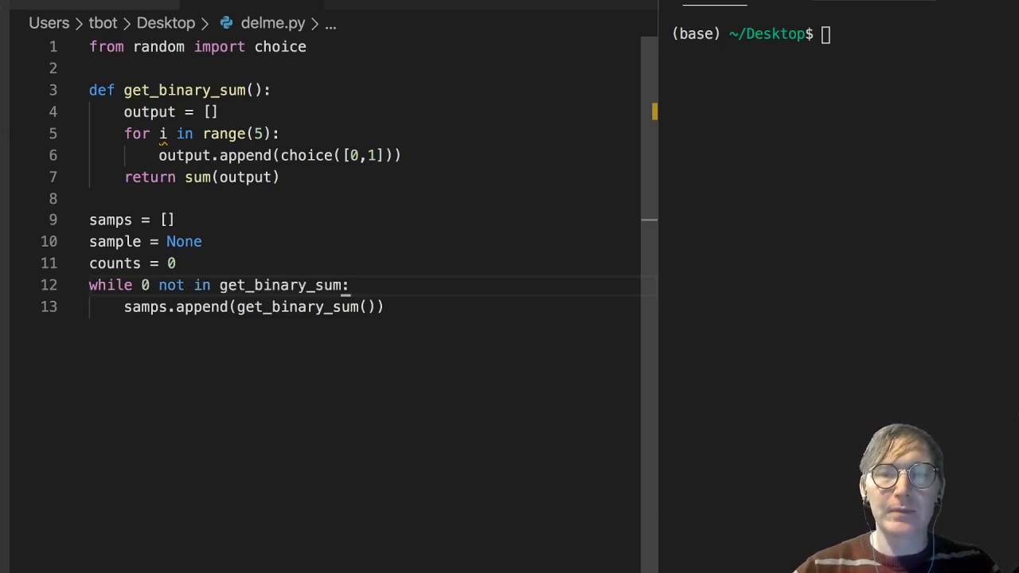
key(Backspace)
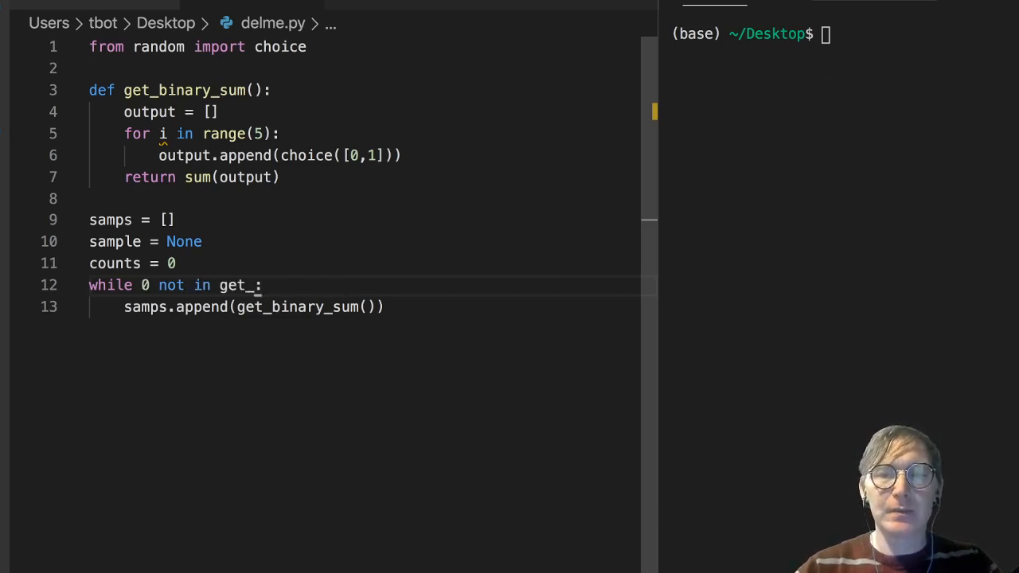
text(samps)
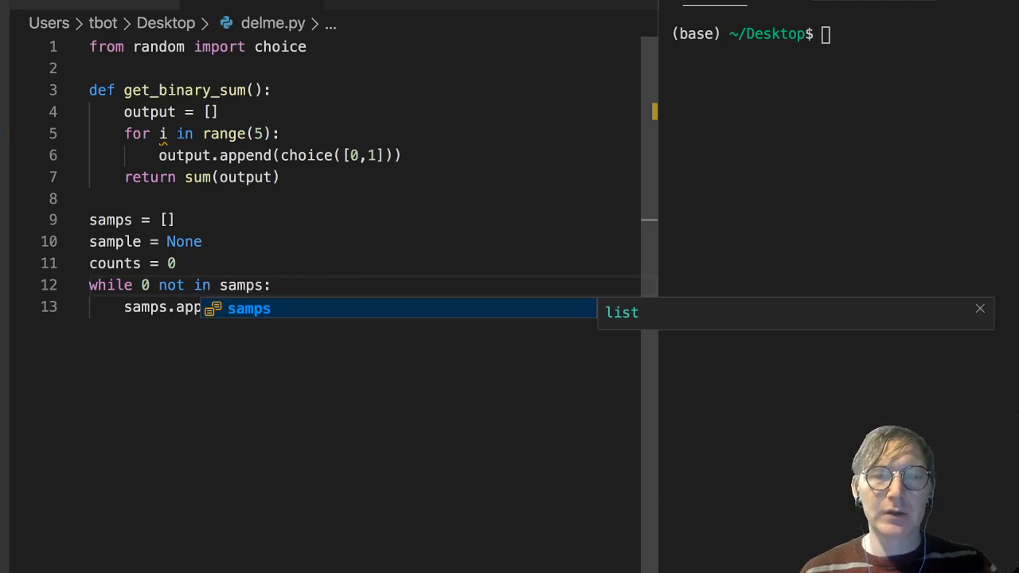
text((get_binary_sum()))
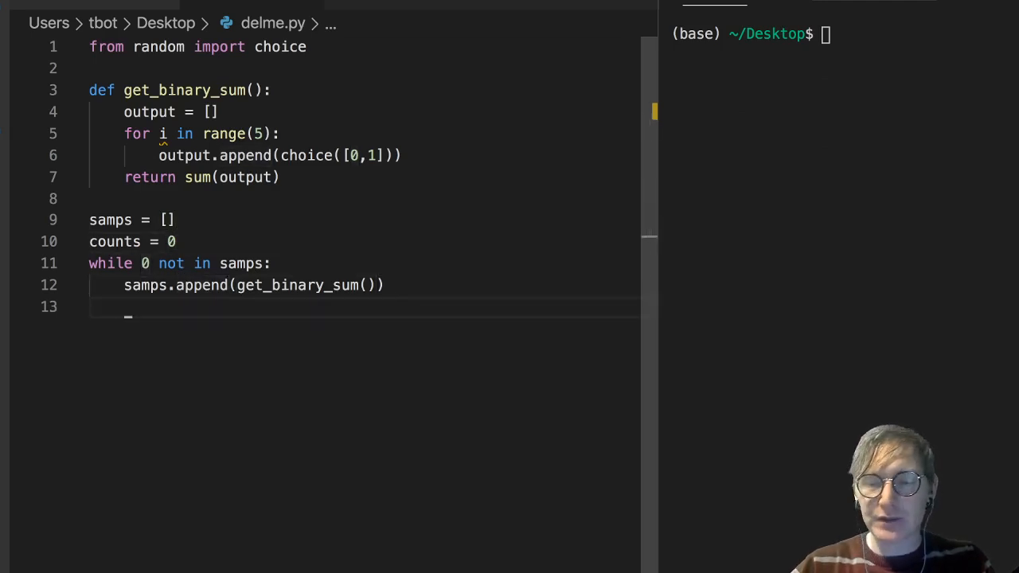
- Increment counts += 1 in the loop and print samps and counts after it
text(counts)
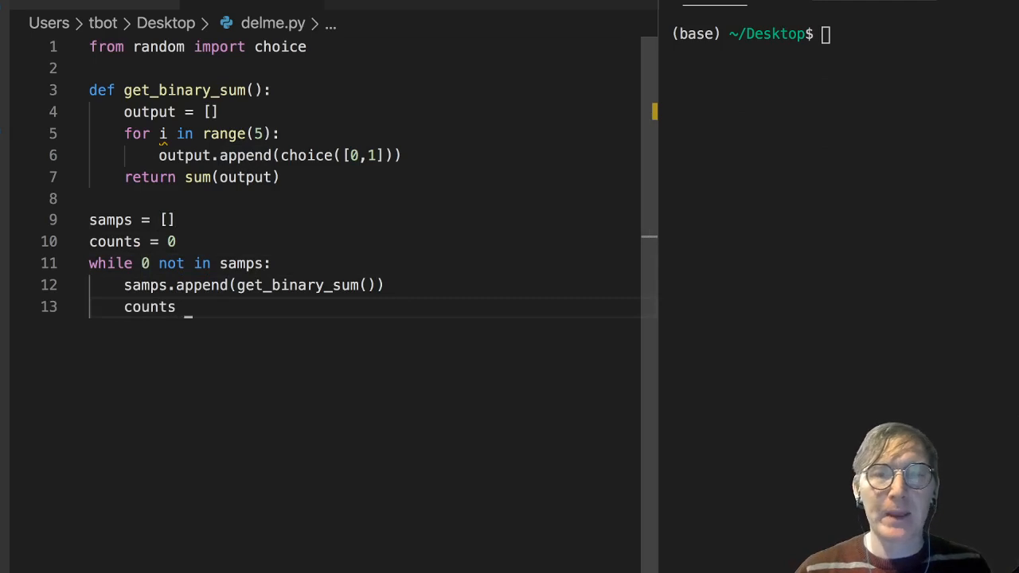
text(+= 1)
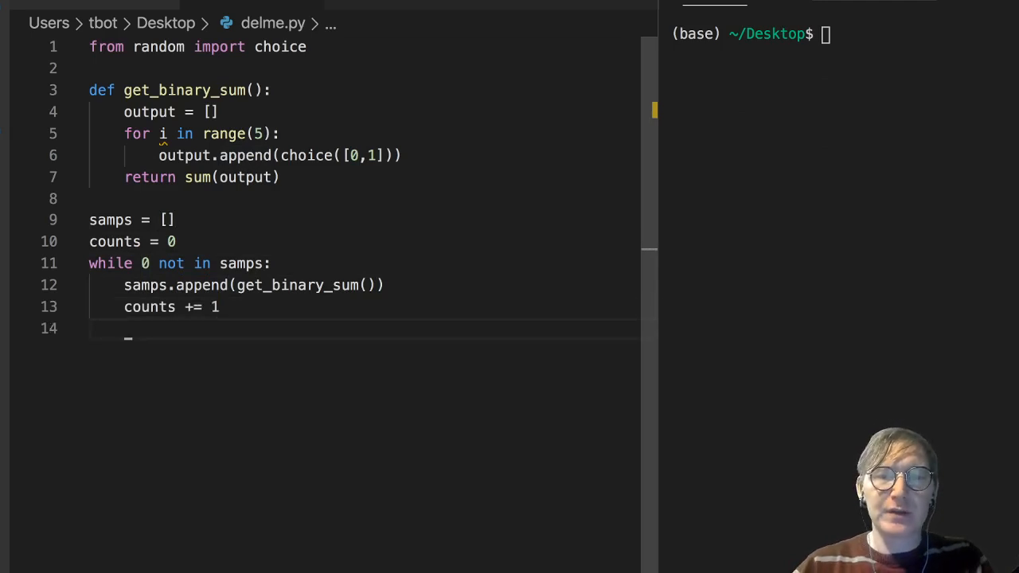
text(print(samps)
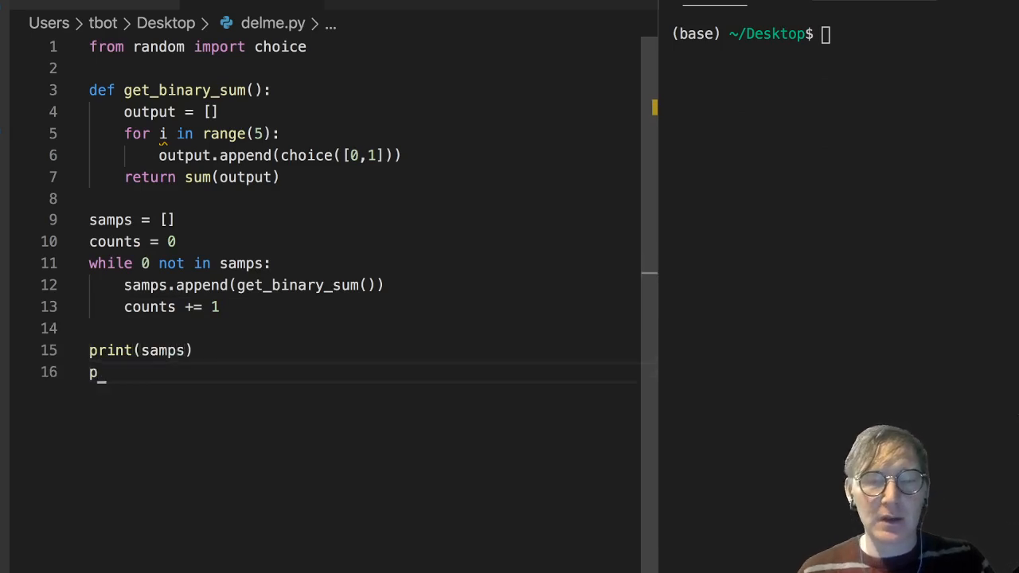
text(rint(counts))
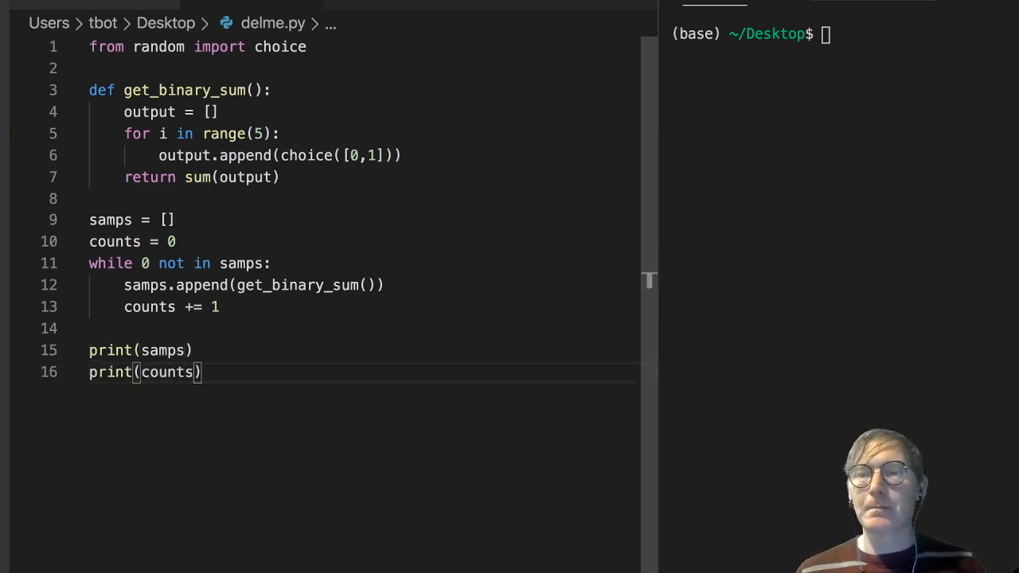
click(167, 372)
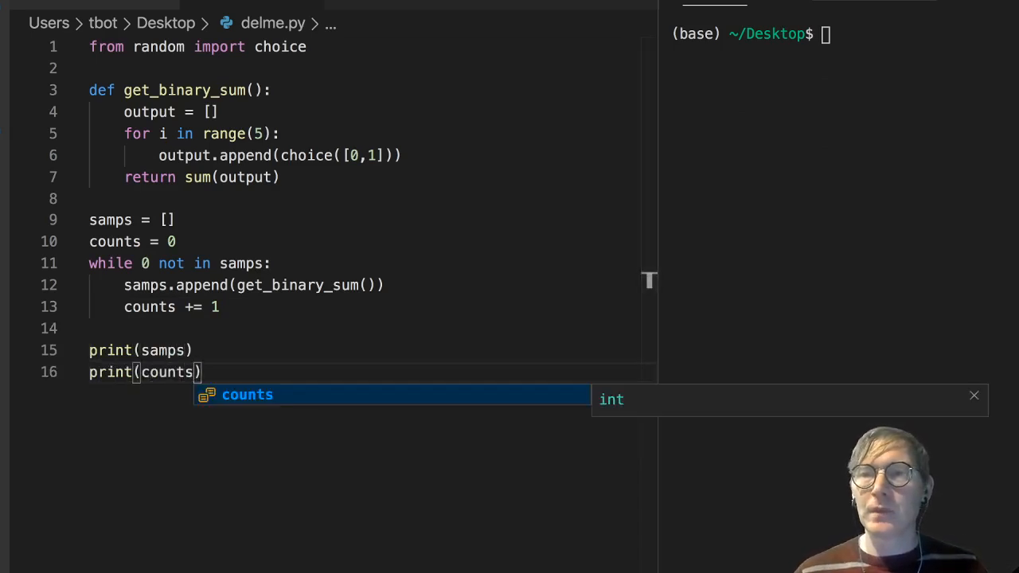
- Clear the terminal and run delme.py repeatedly, reading zero-ending lists and counts
text(clear)
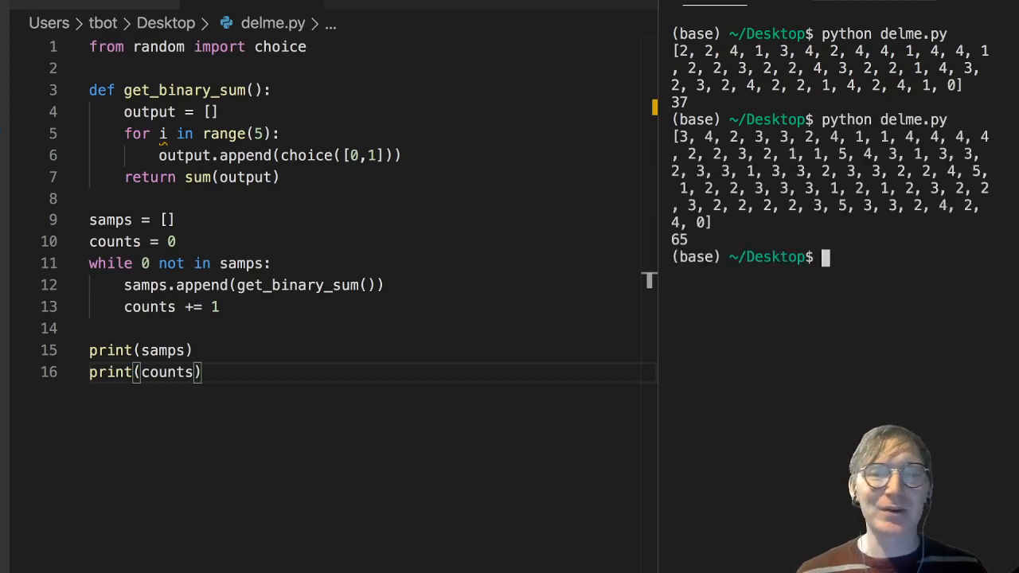
text(python delme.py)
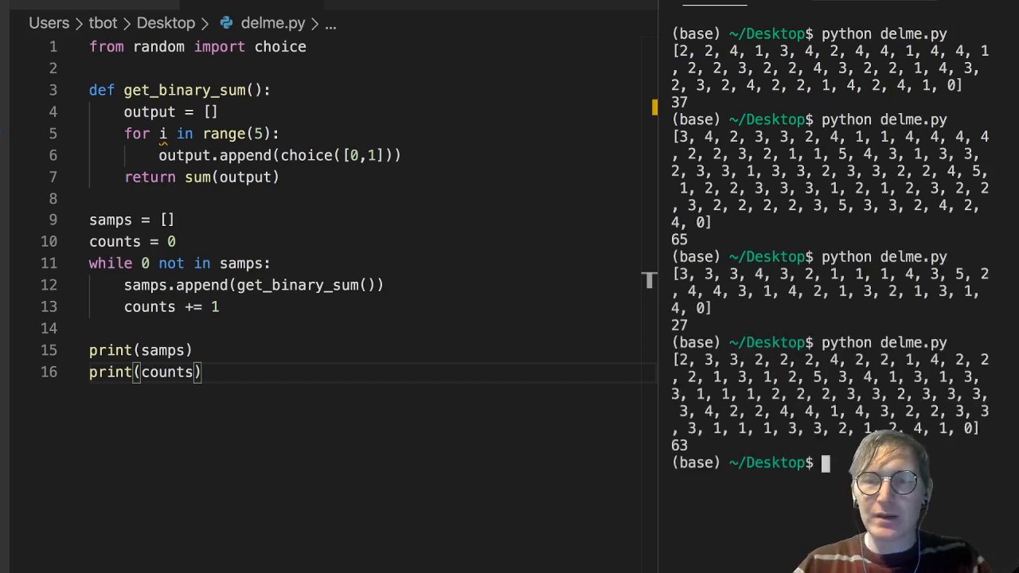
text(clear)
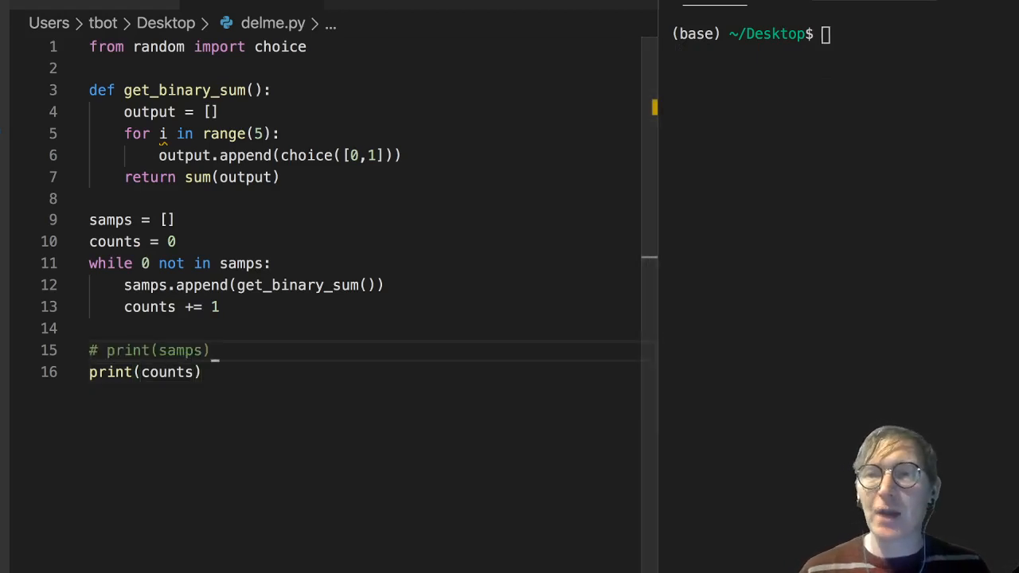
- Clear the terminal and rerun delme.py several times, now showing only the counts
text(clear)
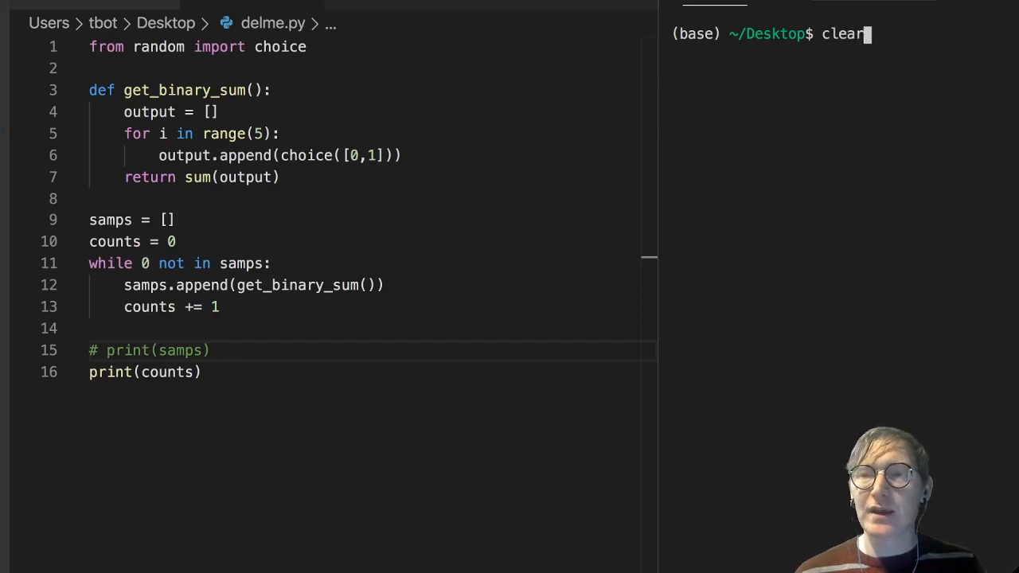
text(python delme.py)
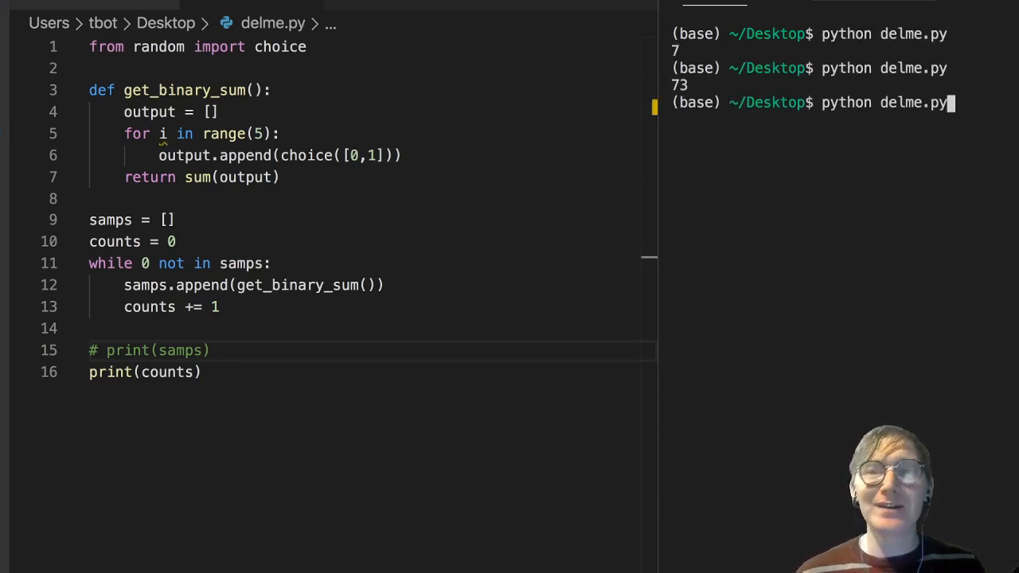
key(Return)
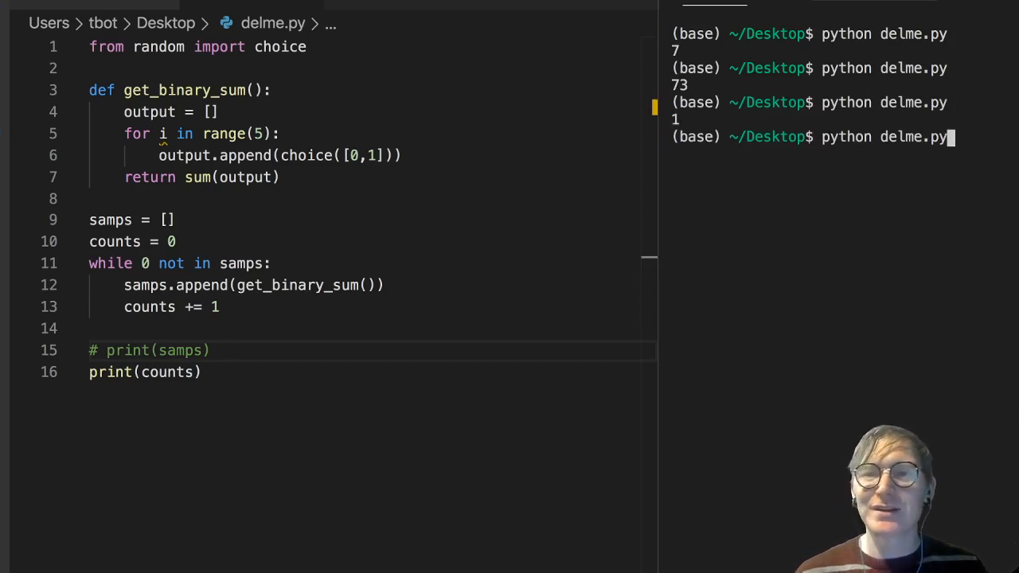
key(Return)
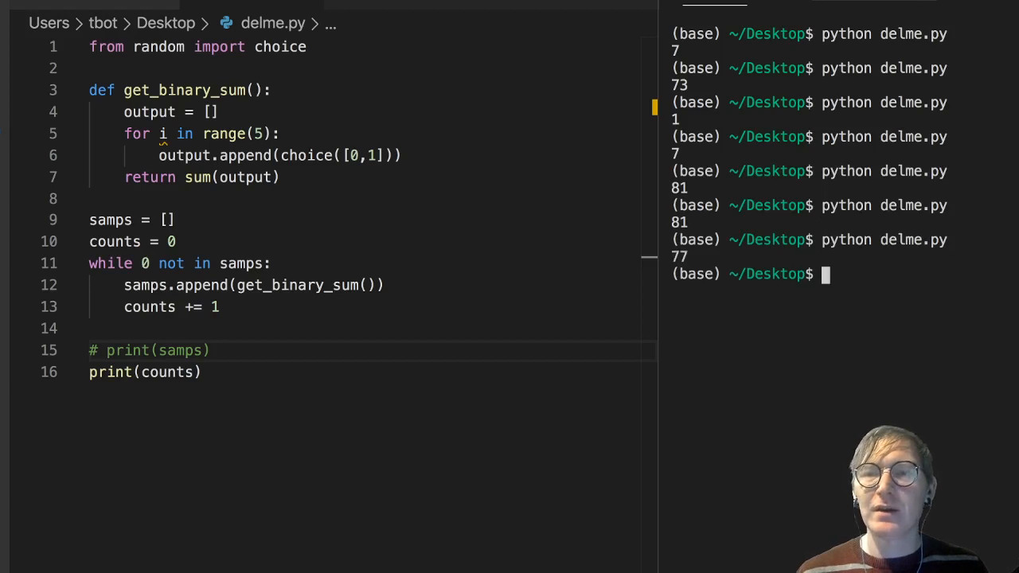
key(Return)
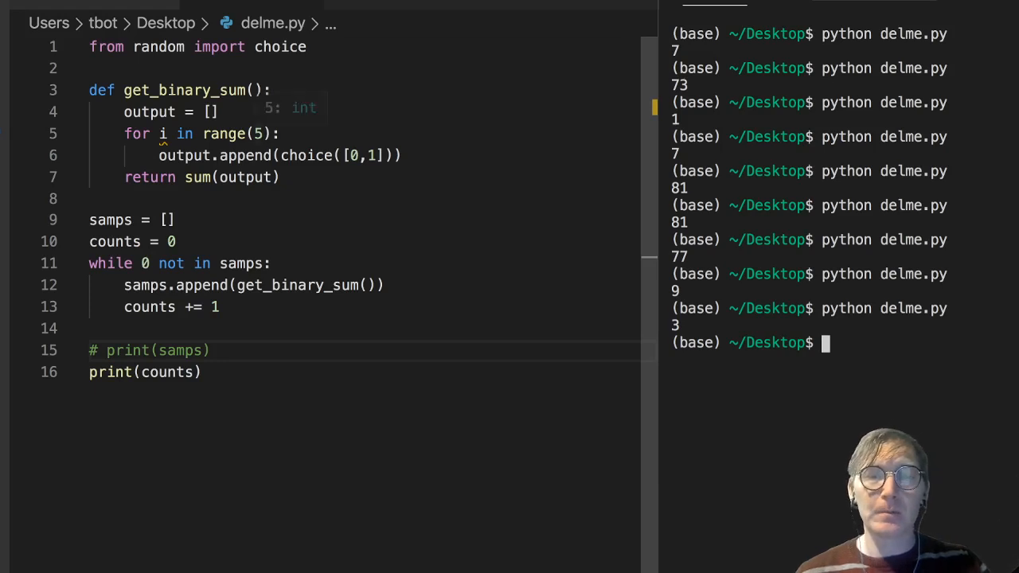
- Change range(5) to range(20), run delme.py and interrupt it with Ctrl+C when it hangs
click(261, 134)
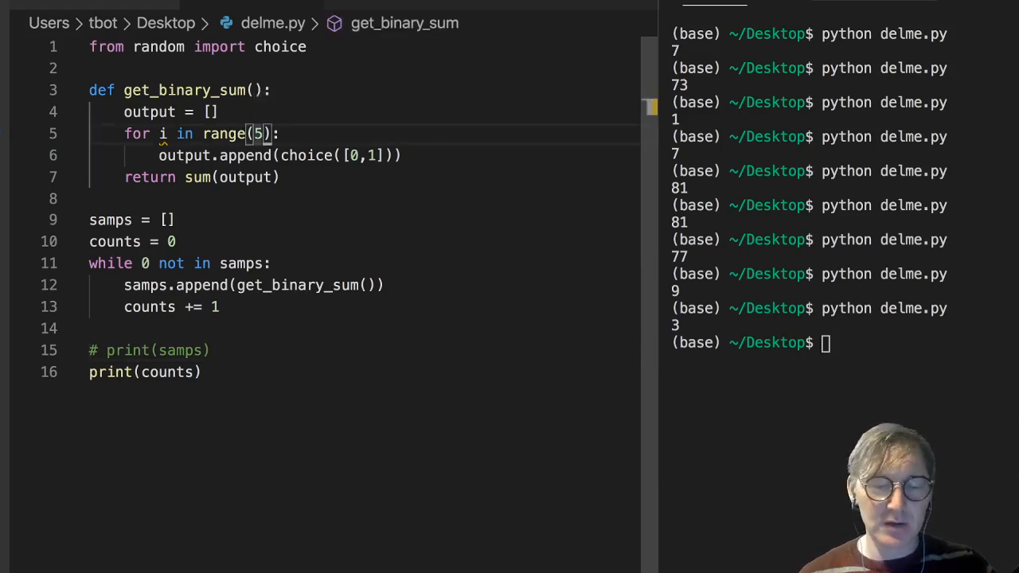
text(20)
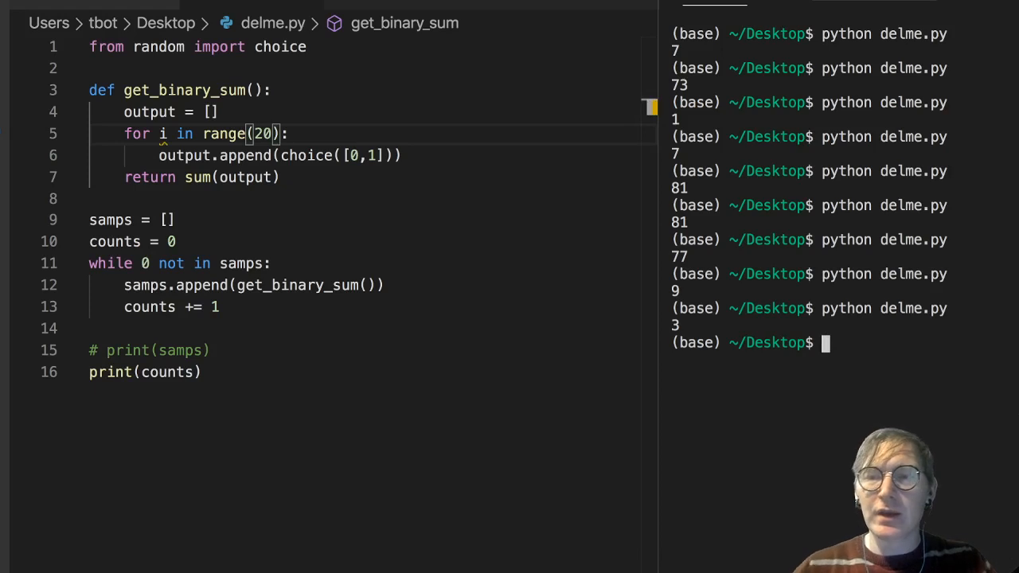
text(clear)
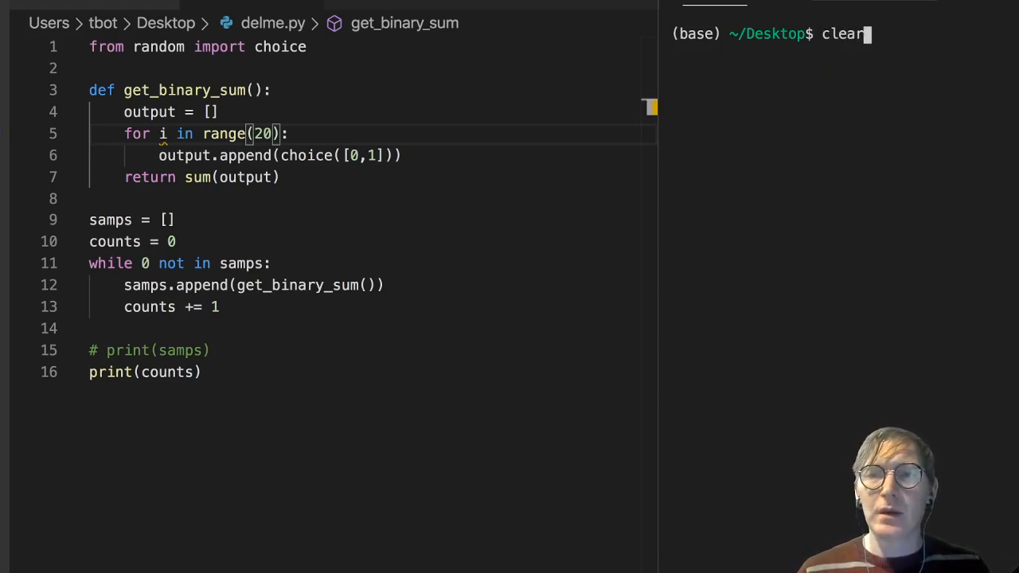
text(python delme.py)
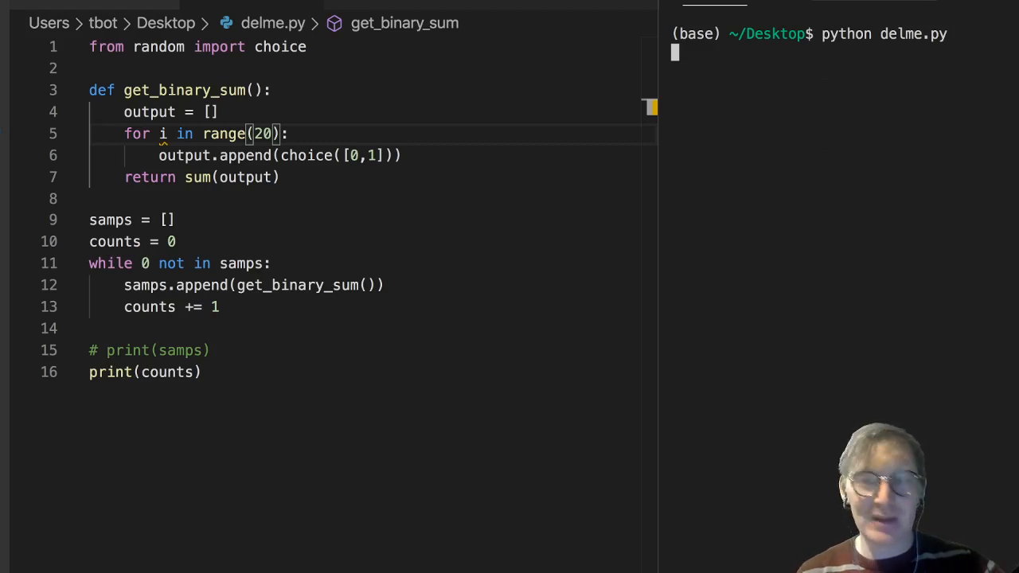
key(ctrl+c)
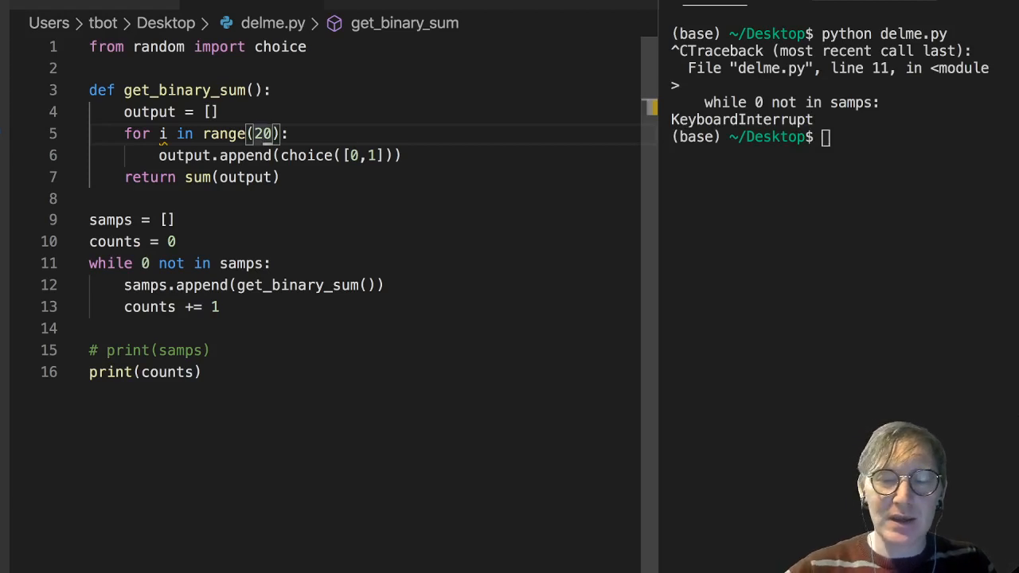
- Change get_binary_sum to range(8) and run delme.py in the terminal, printing a count of 365
key(Backspace)
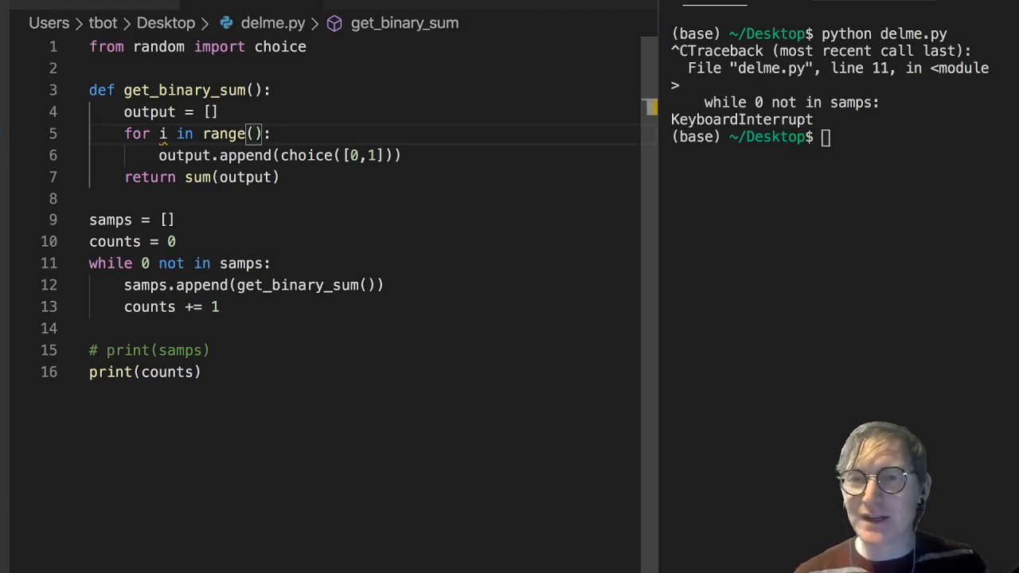
text(8)
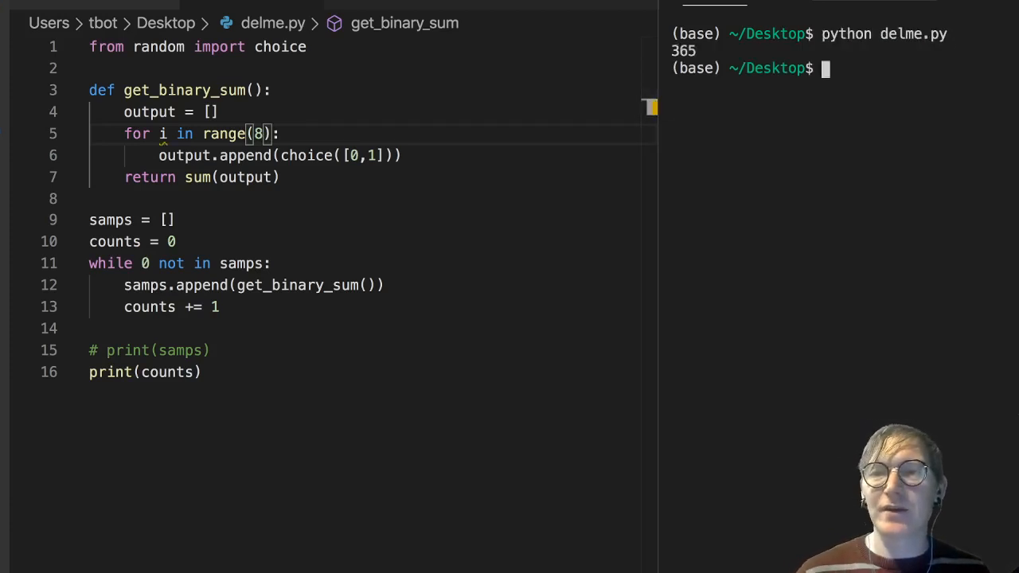
text(python delme.py)
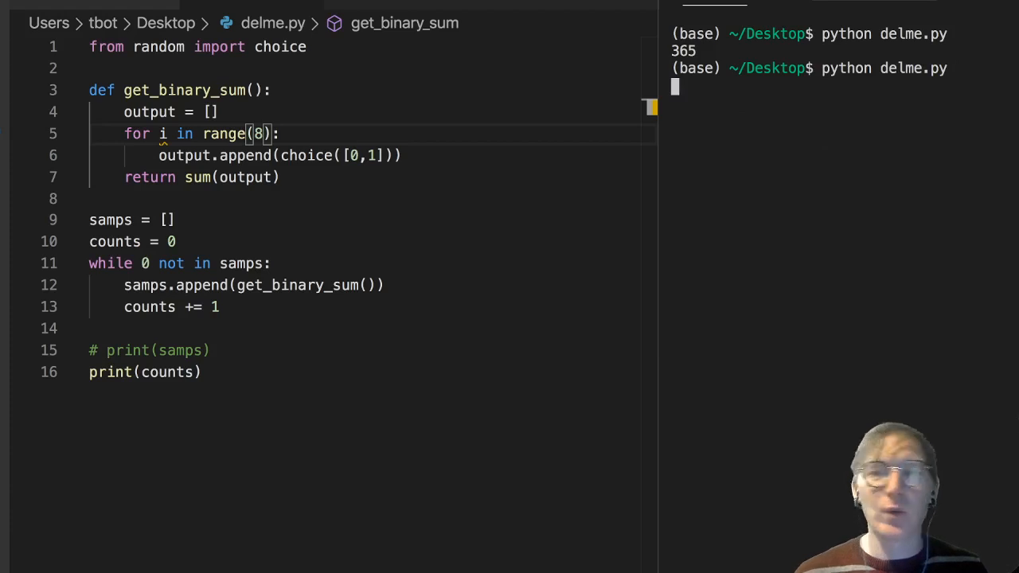